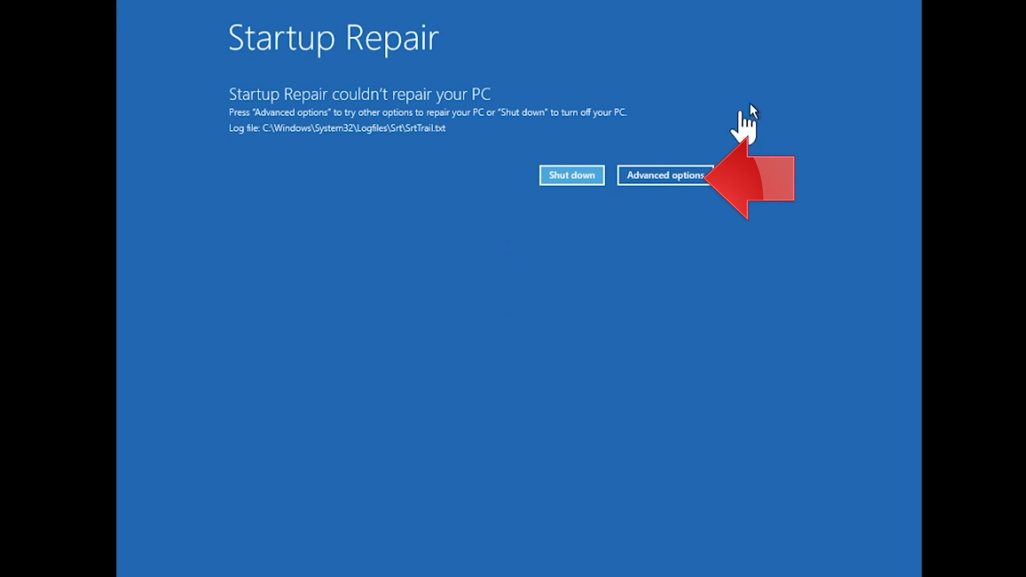
Go through Advanced options and Troubleshoot to launch Startup Repair
click(665, 175)
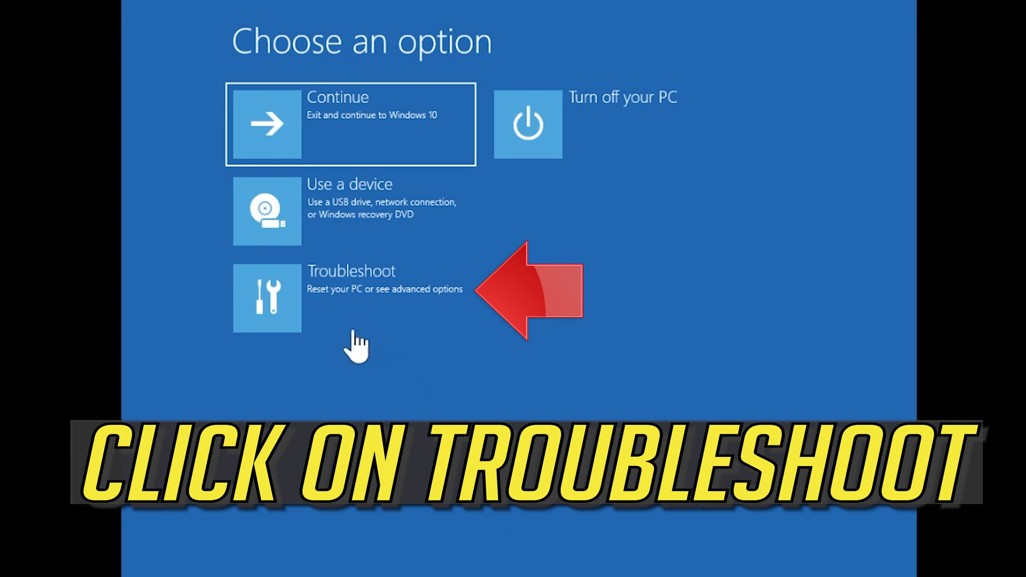
mouse_move(343, 330)
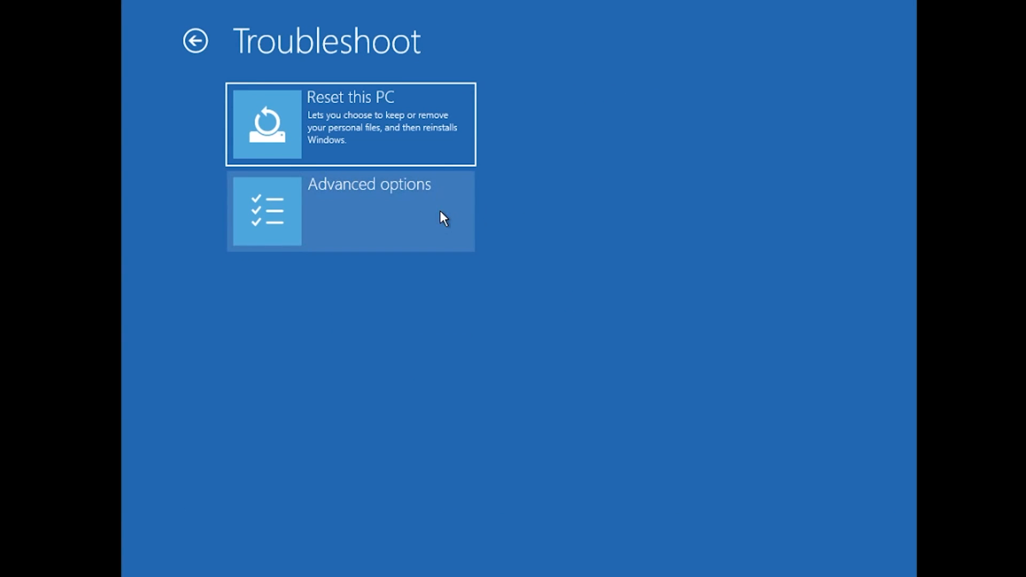
click(351, 211)
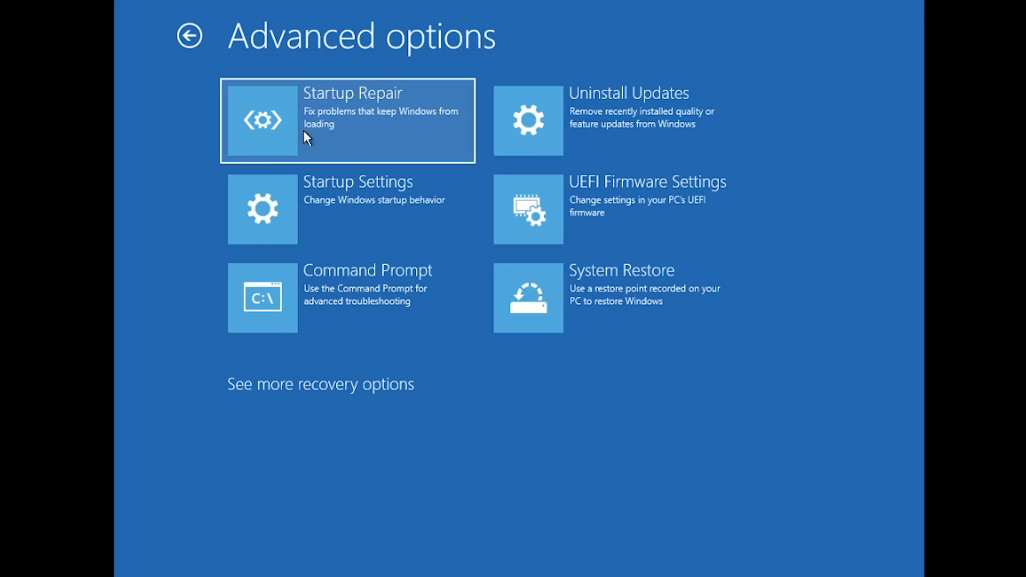
click(347, 120)
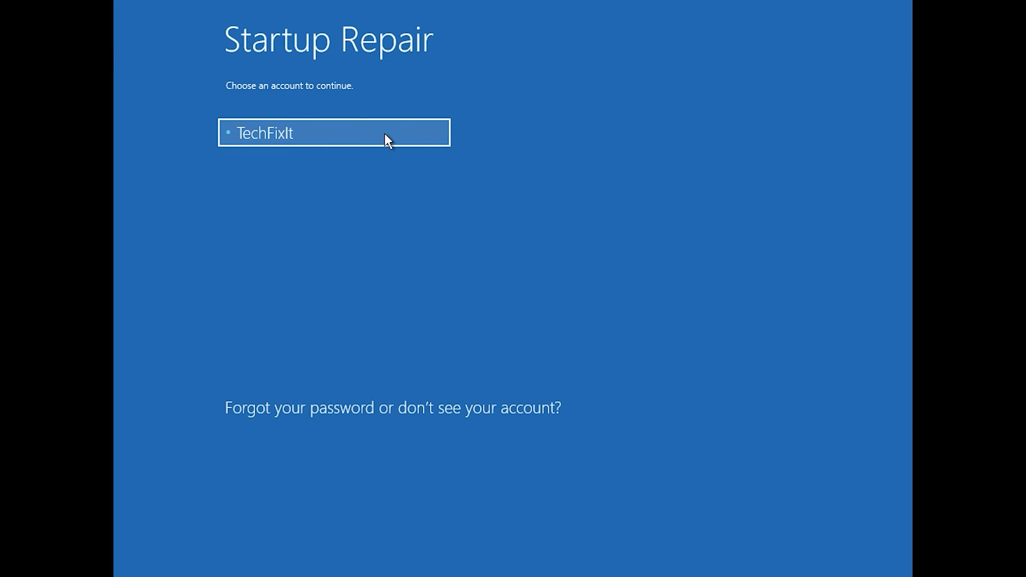
Choose the user account and continue with a blank password so Startup Repair runs
click(333, 133)
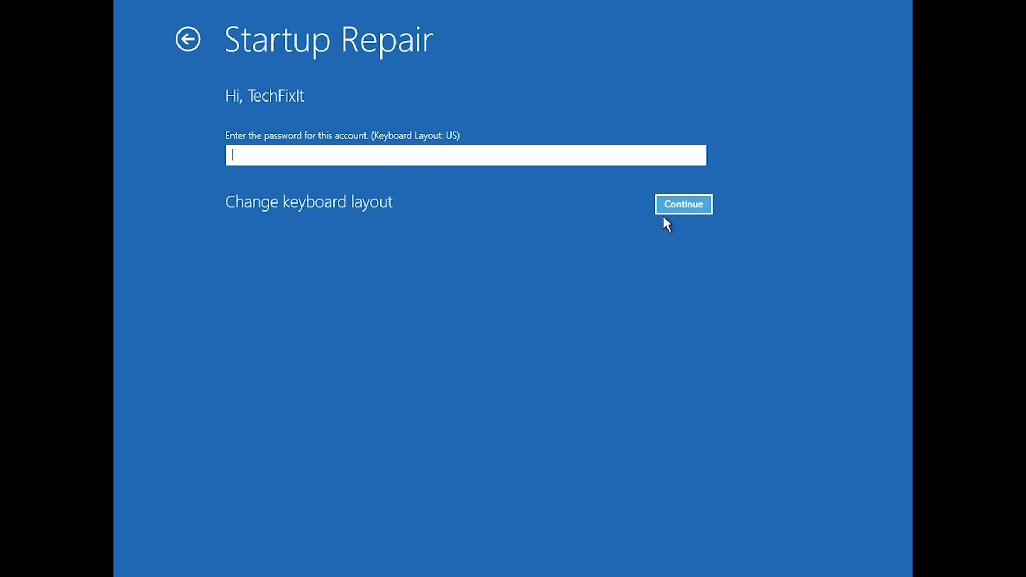
mouse_move(690, 210)
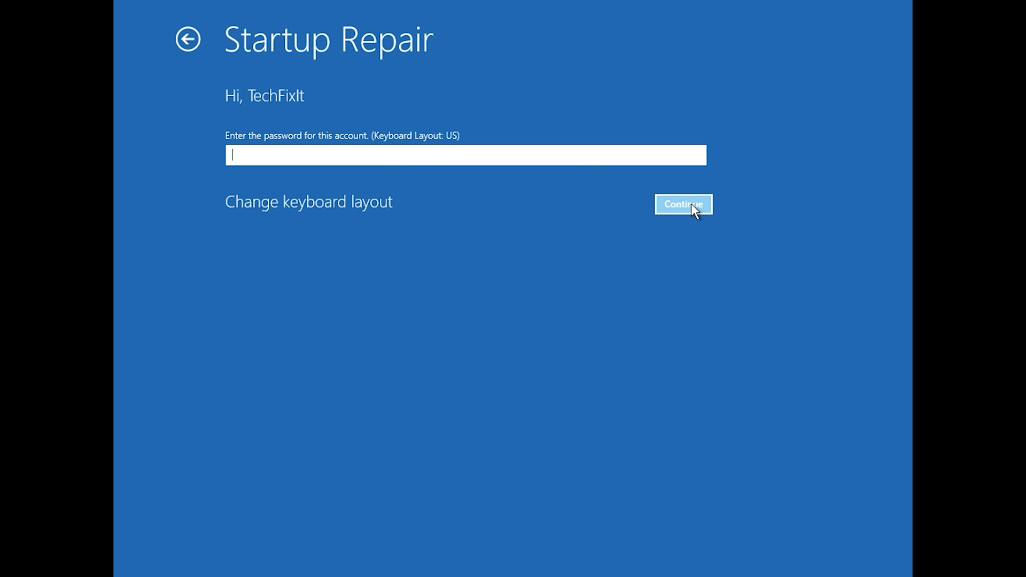
click(683, 204)
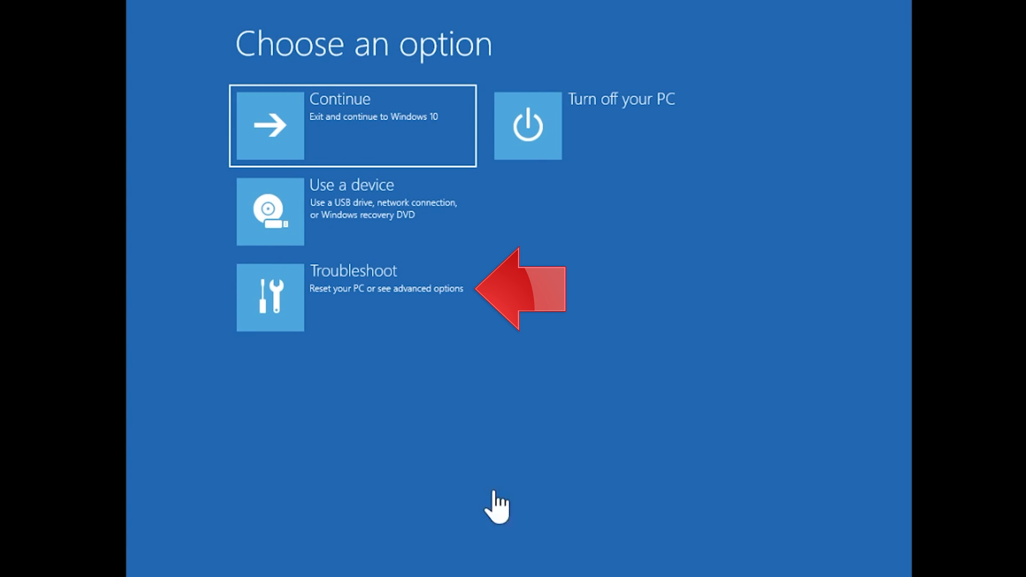
mouse_move(333, 327)
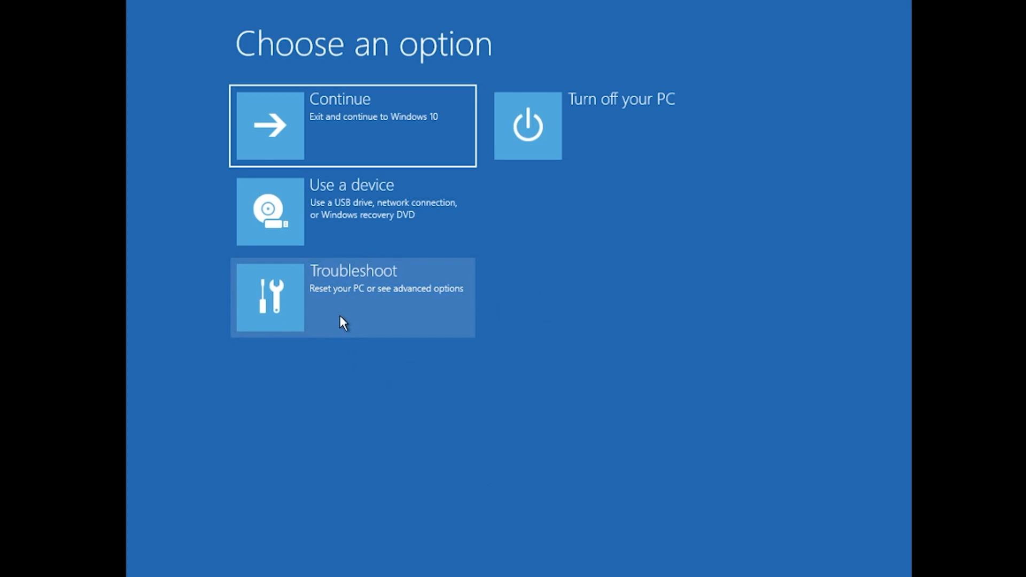
Go through Troubleshoot and Advanced options to start the recovery Command Prompt
click(352, 297)
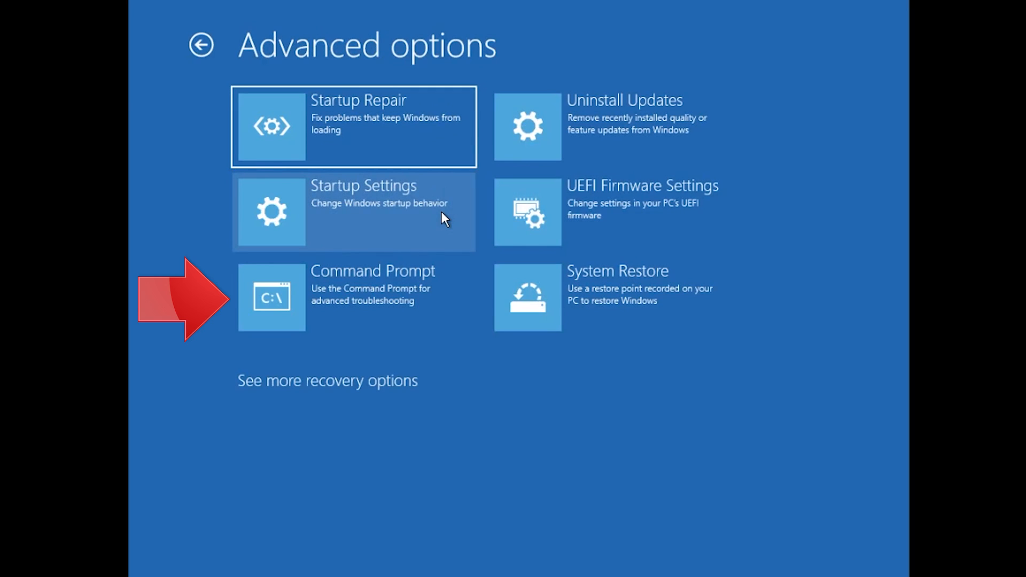
mouse_move(377, 325)
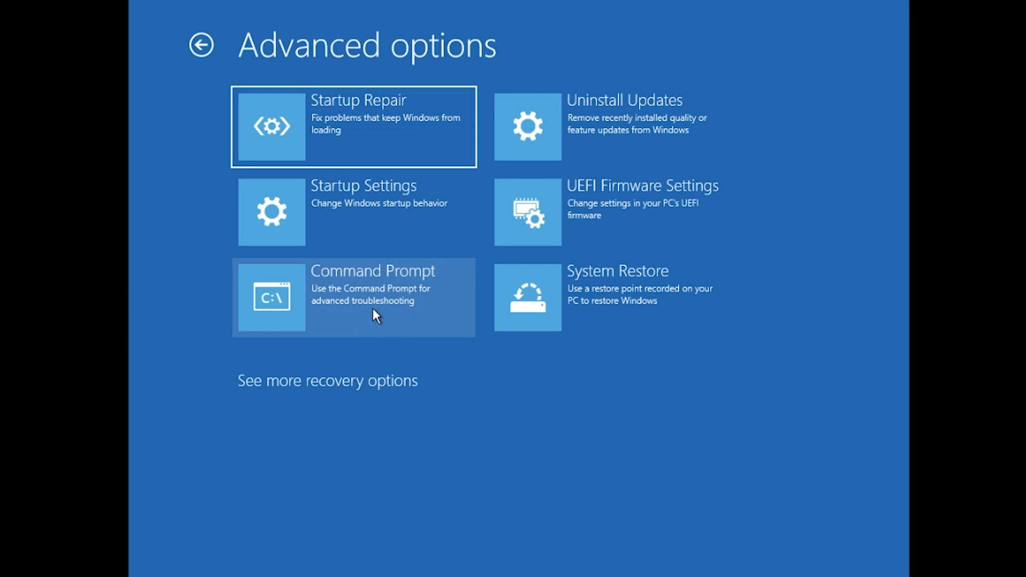
click(354, 297)
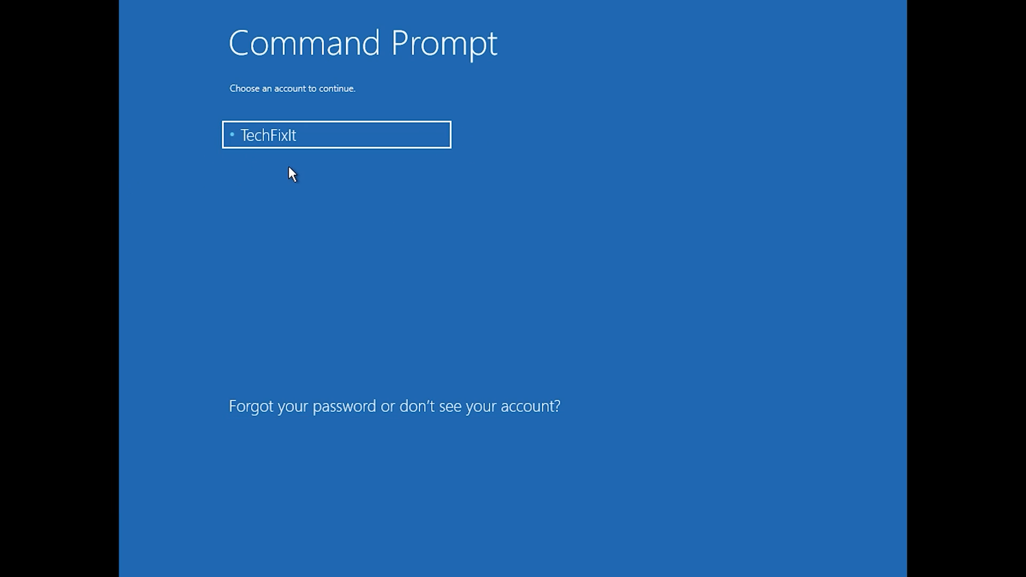
Choose the user account and continue with an empty password to get an administrator prompt
click(335, 135)
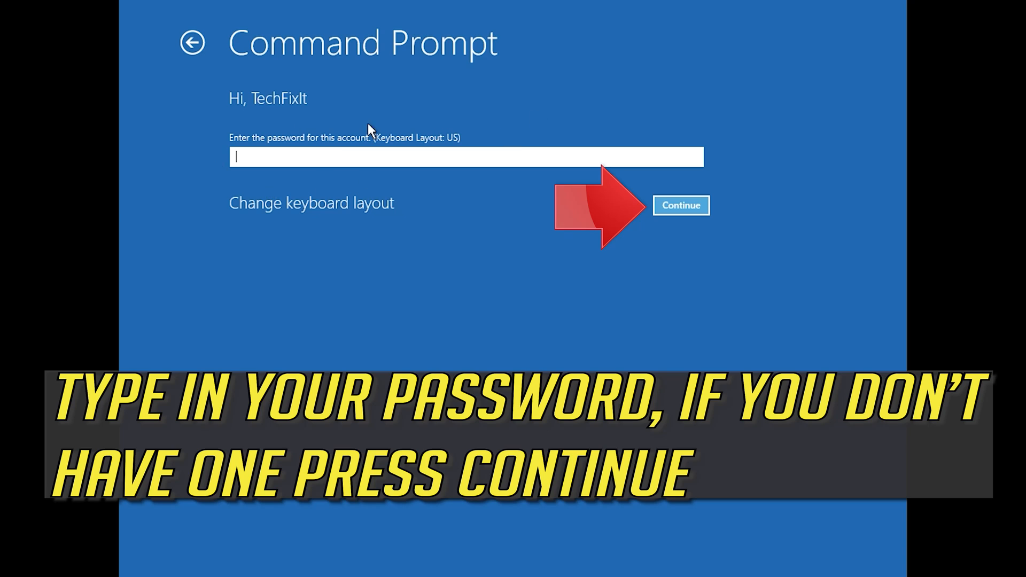
mouse_move(646, 182)
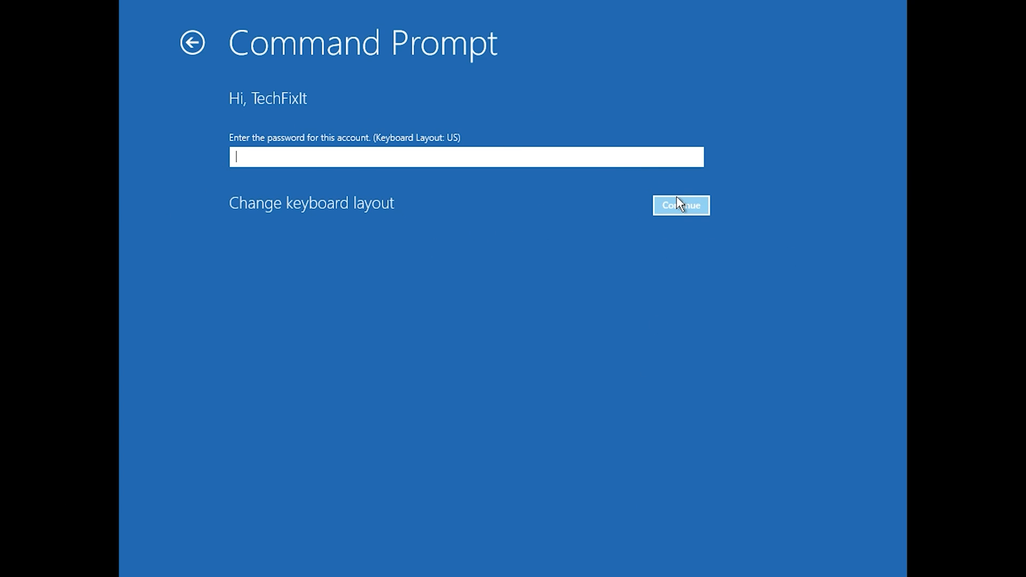
click(680, 205)
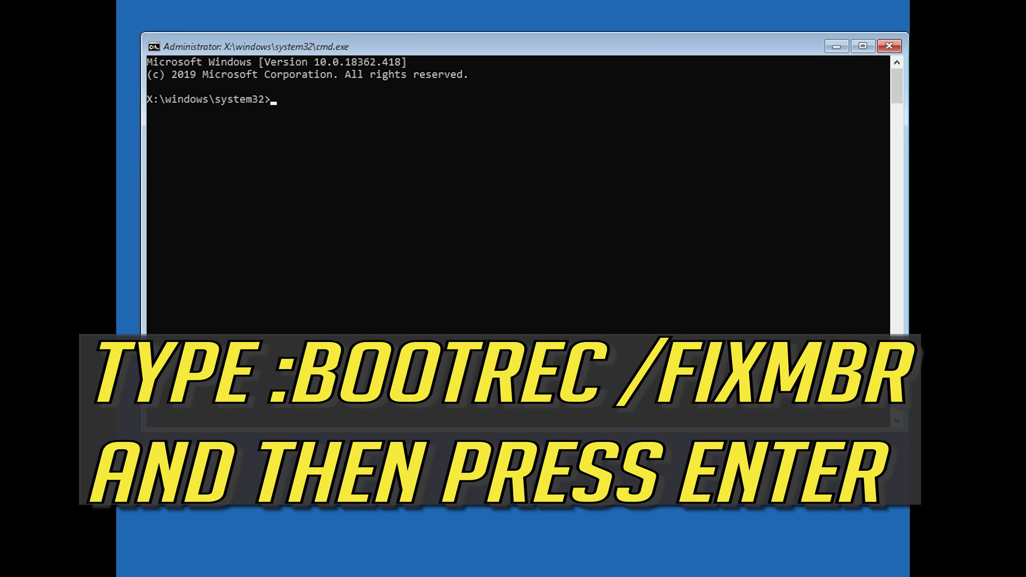
Run bootrec /fixmbr to repair the master boot record successfully
text(bootrec)
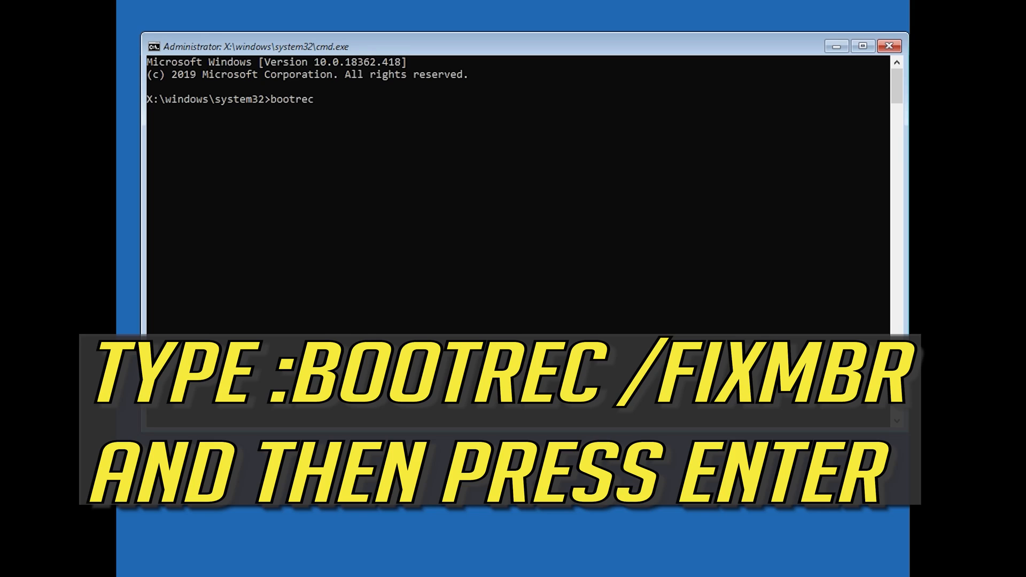
text(/)
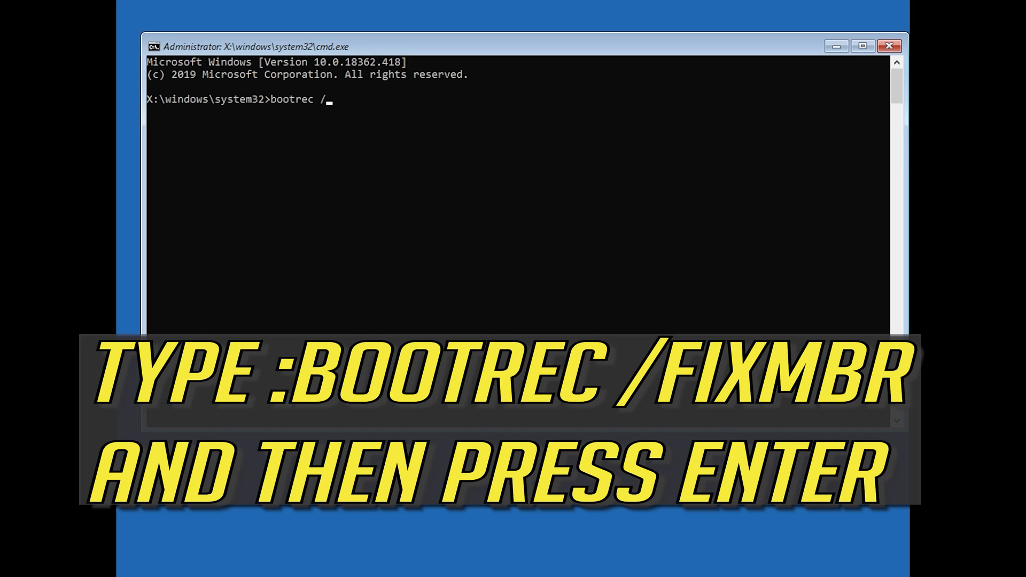
text(fixm)
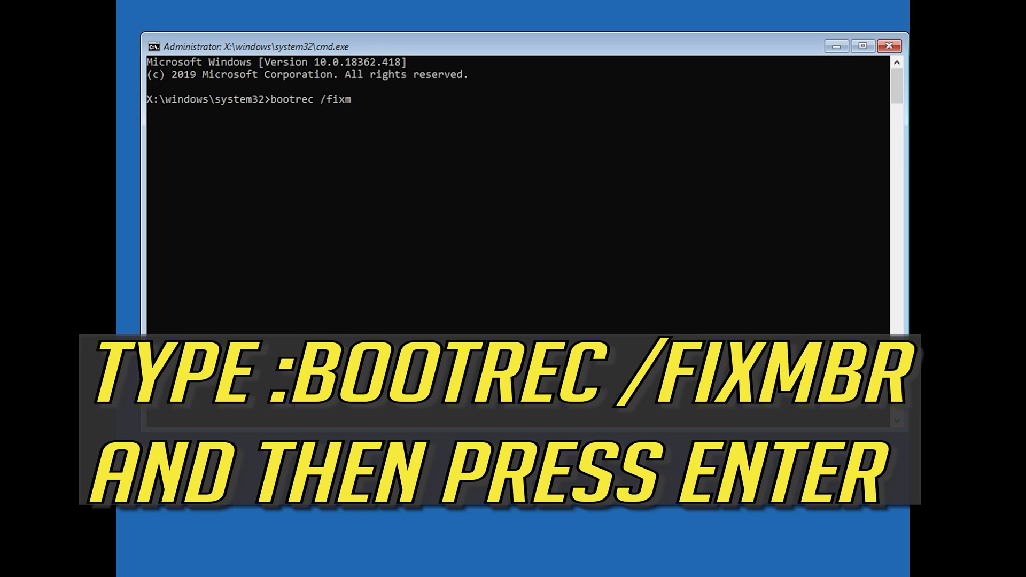
text(br)
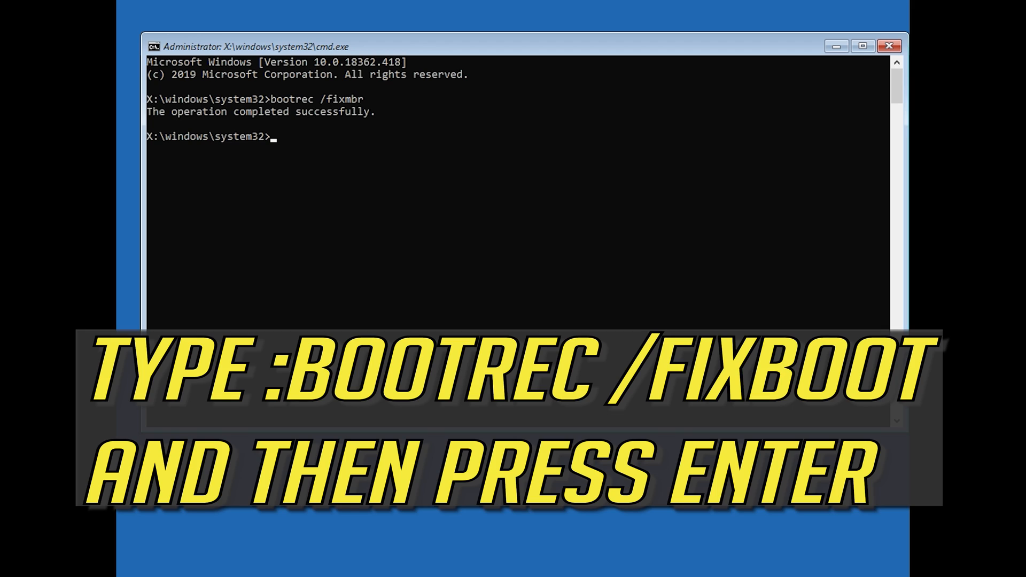
Run bootrec /fixboot, which reports Access is denied
text(b)
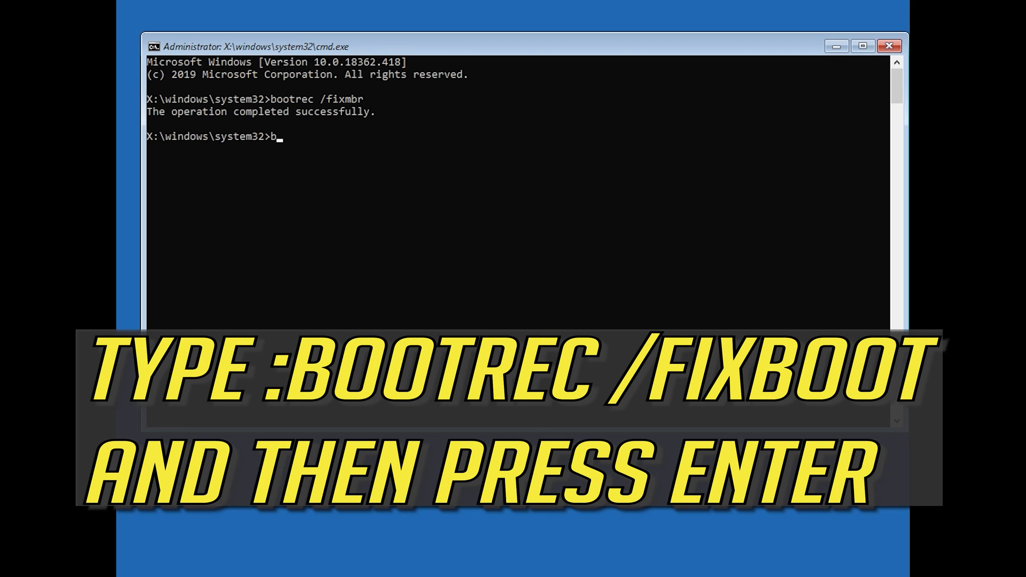
text(ootrec)
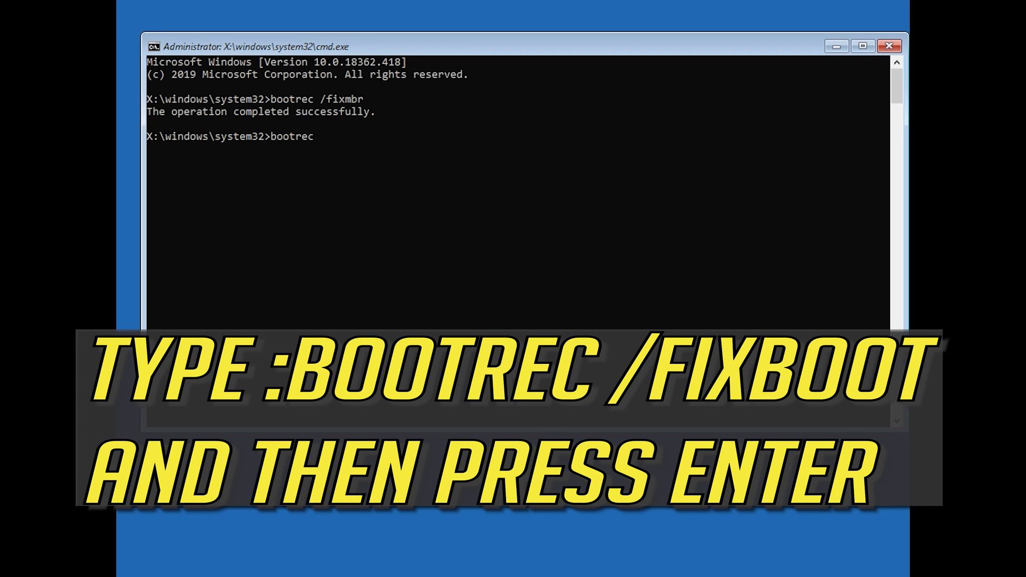
text(/)
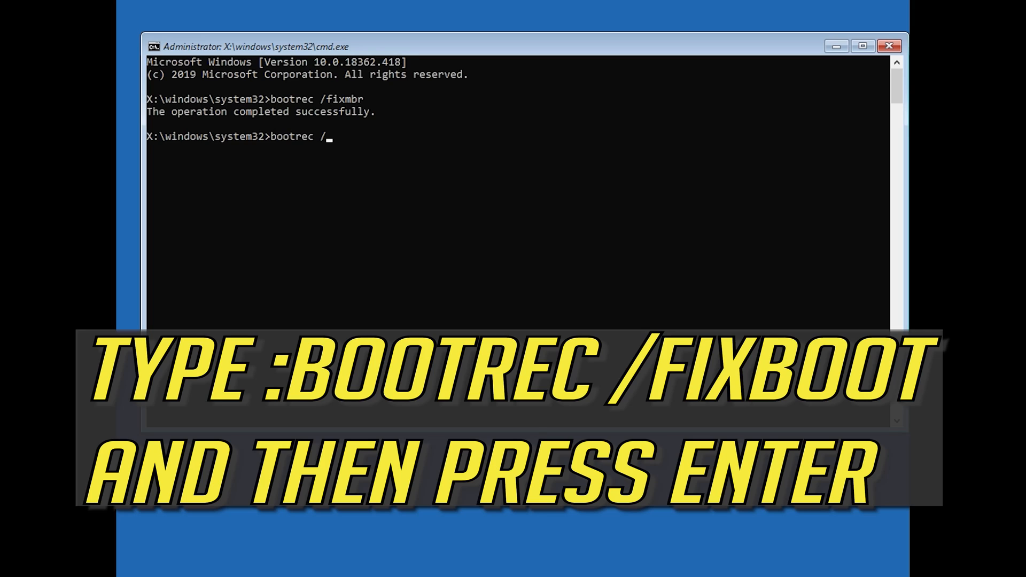
text(fix)
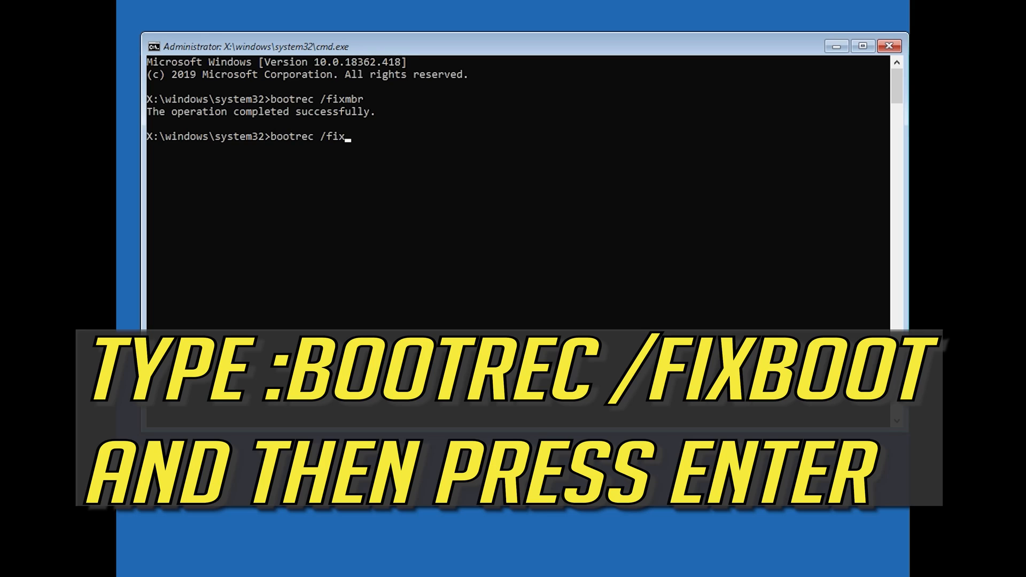
text(boot)
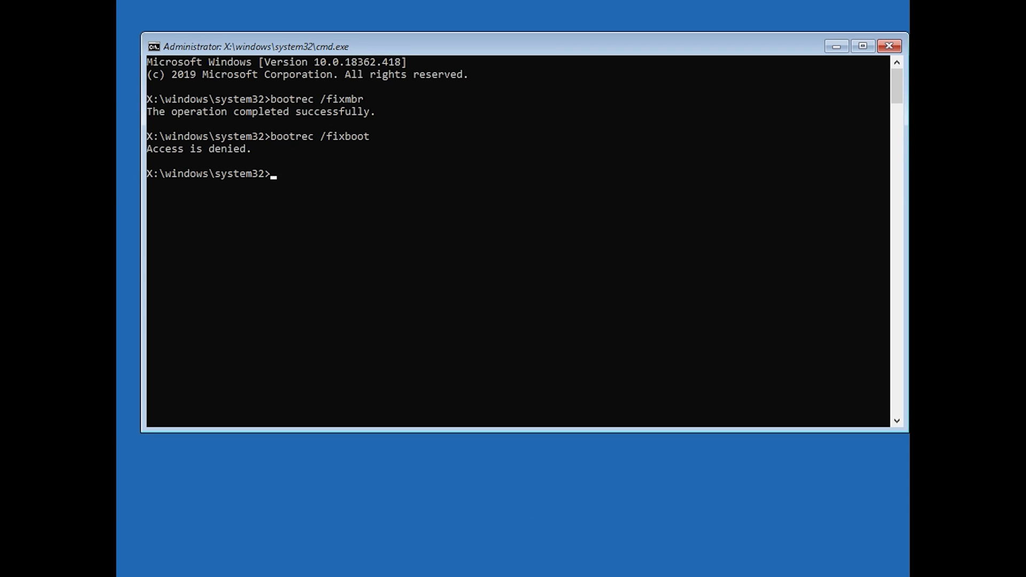
Run bootsect /nt60 sys to update the NTFS bootcode, then begin retyping bootrec
text(bootsect)
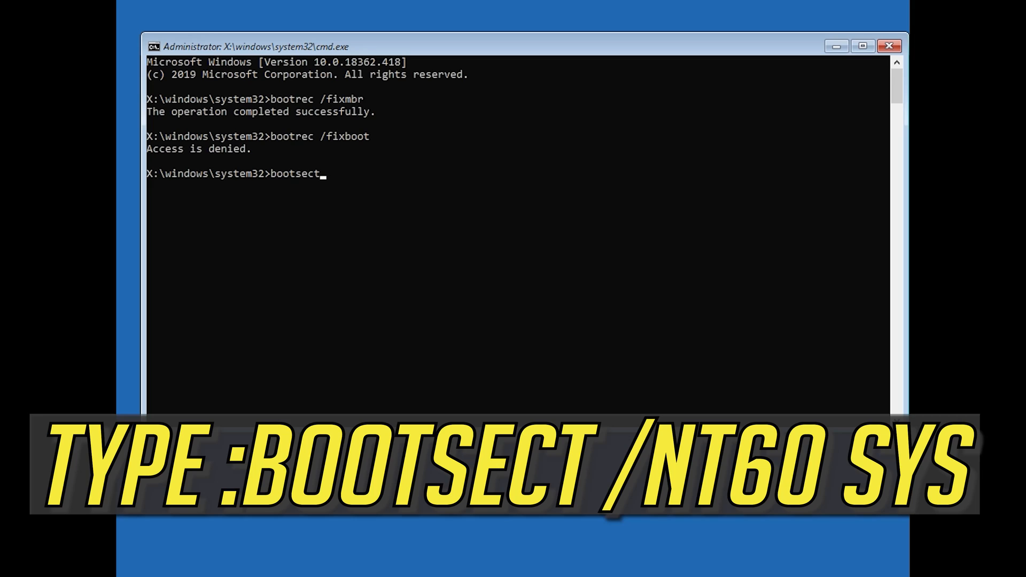
text(/n)
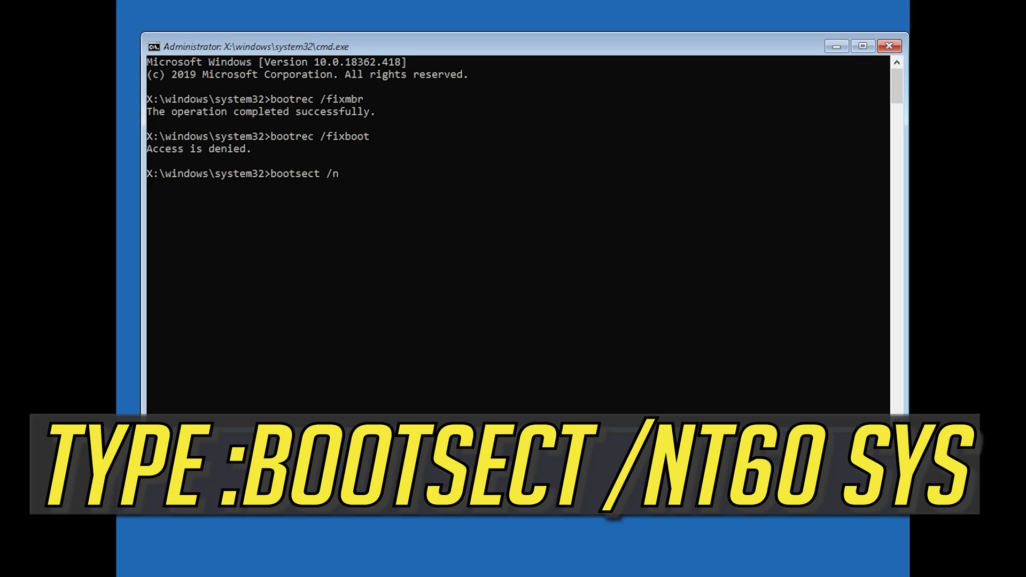
text(t60 s)
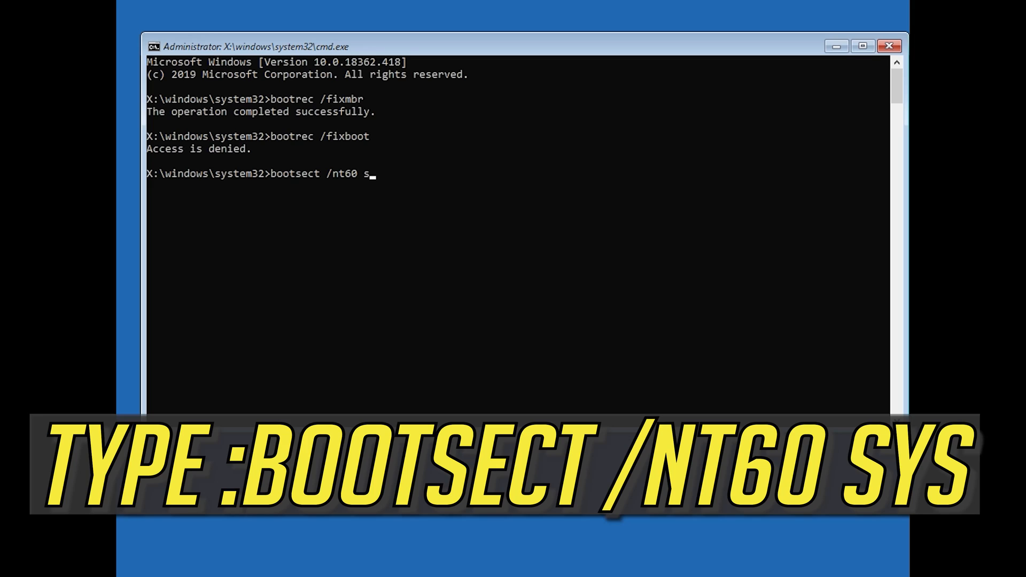
text(ys)
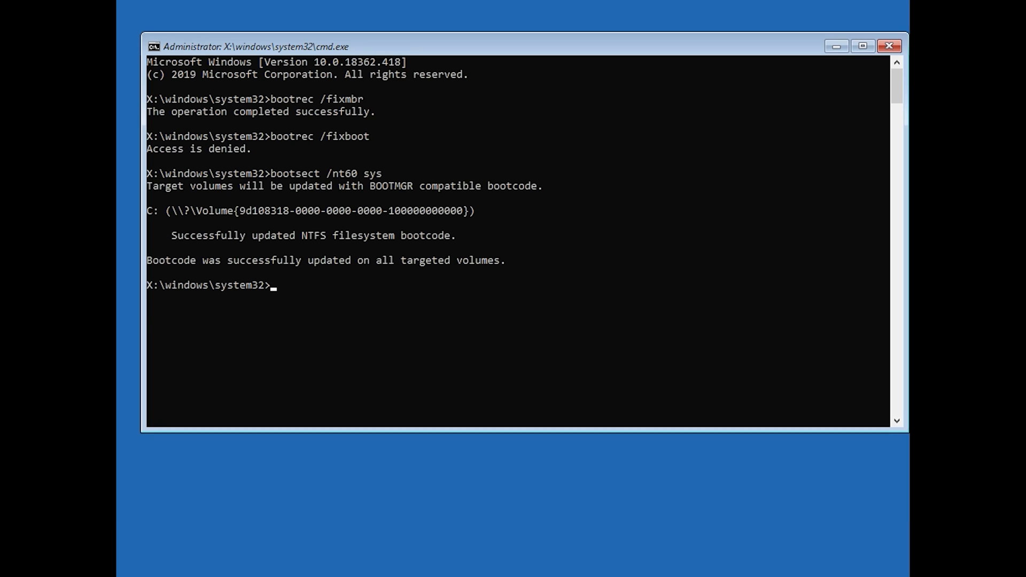
text(bootrec)
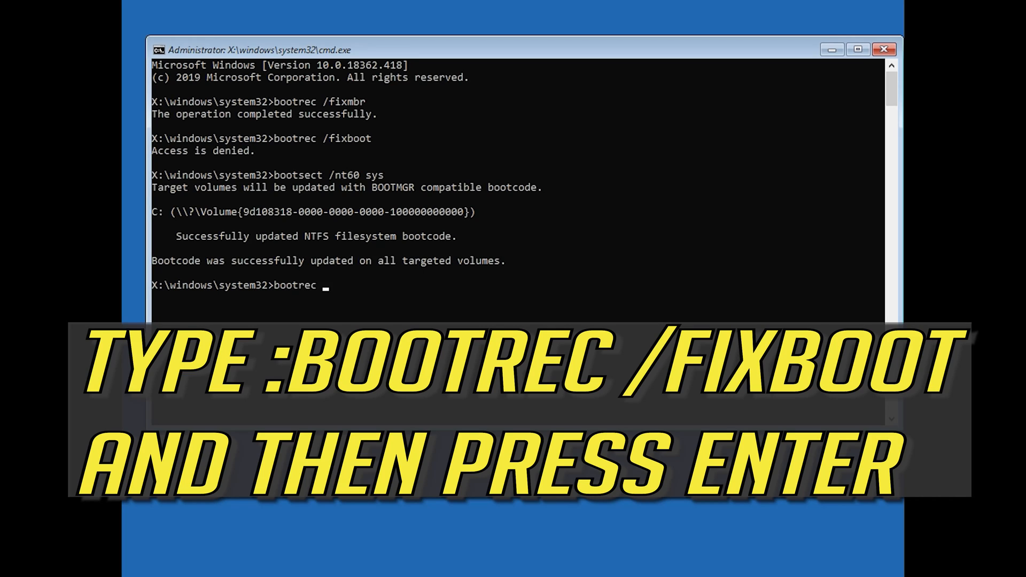
Run bootrec /fixboot successfully and export the boot configuration to c:\bcdbackup
text(/fix)
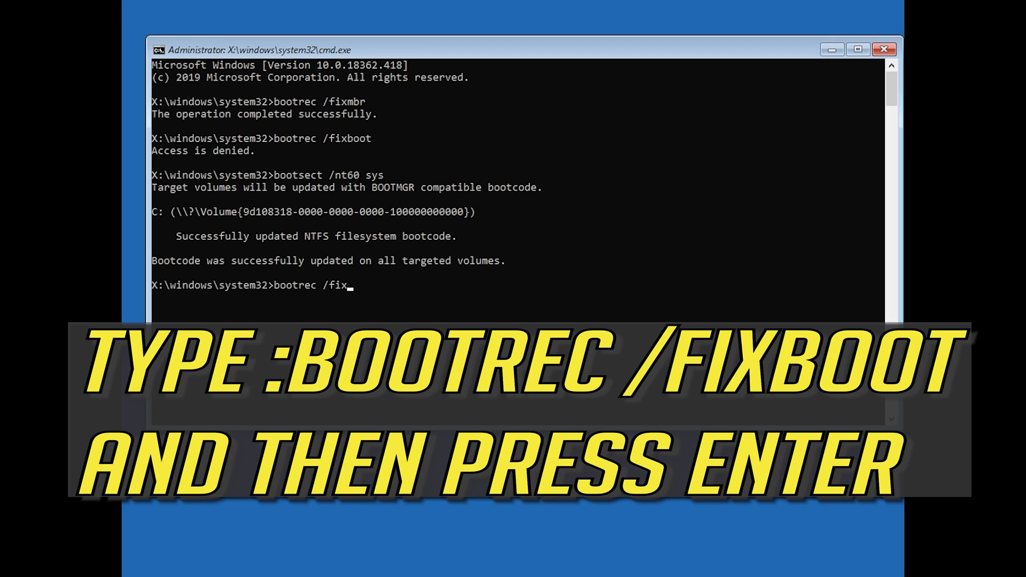
text(boot)
text(bcdedit /export c:\bcdbackup)
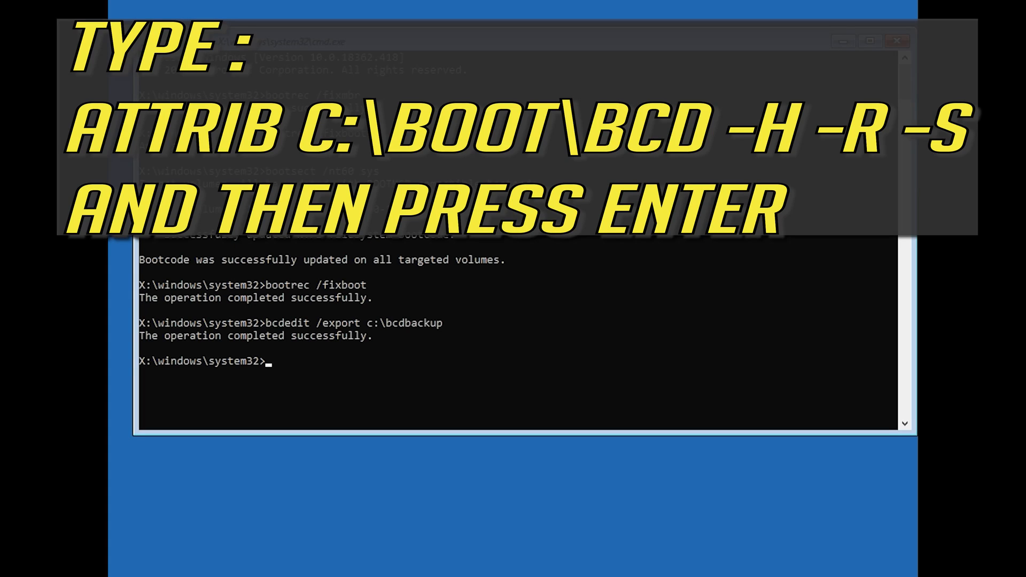
Run attrib c:\boot\bcd -h -r -s to clear the file's hidden, read-only and system attributes
text(attri)
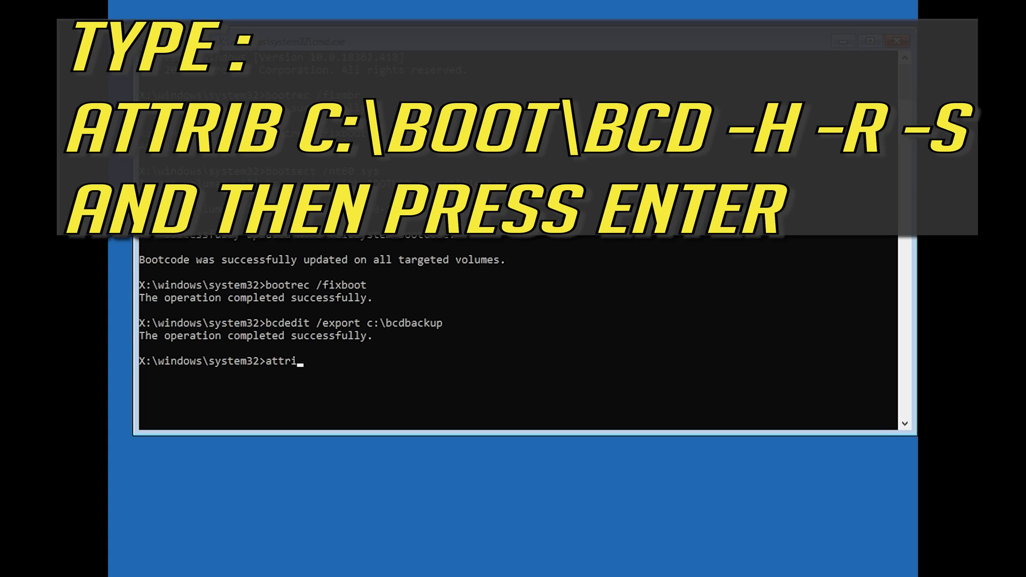
text(b)
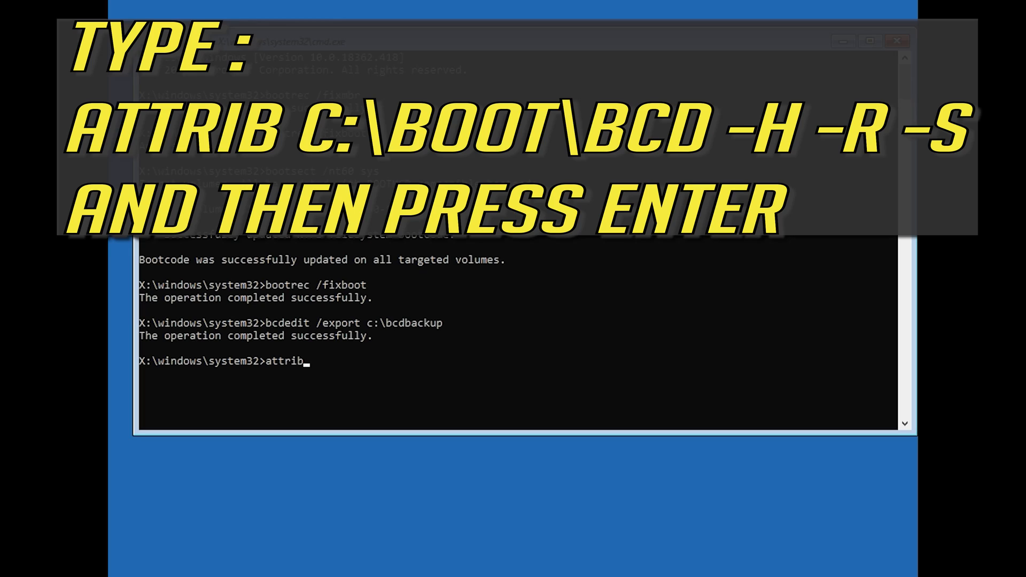
text(c:)
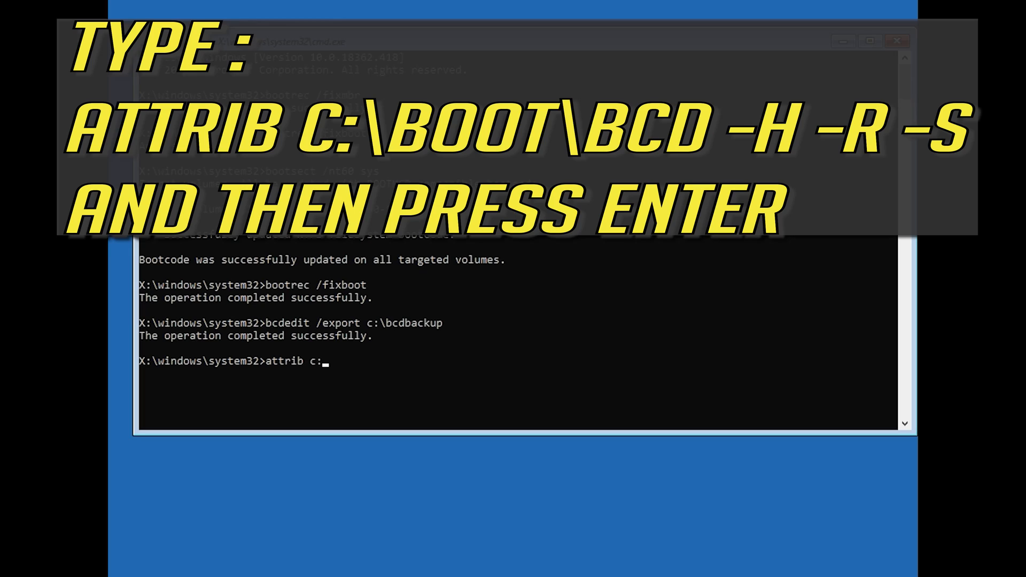
text(\)
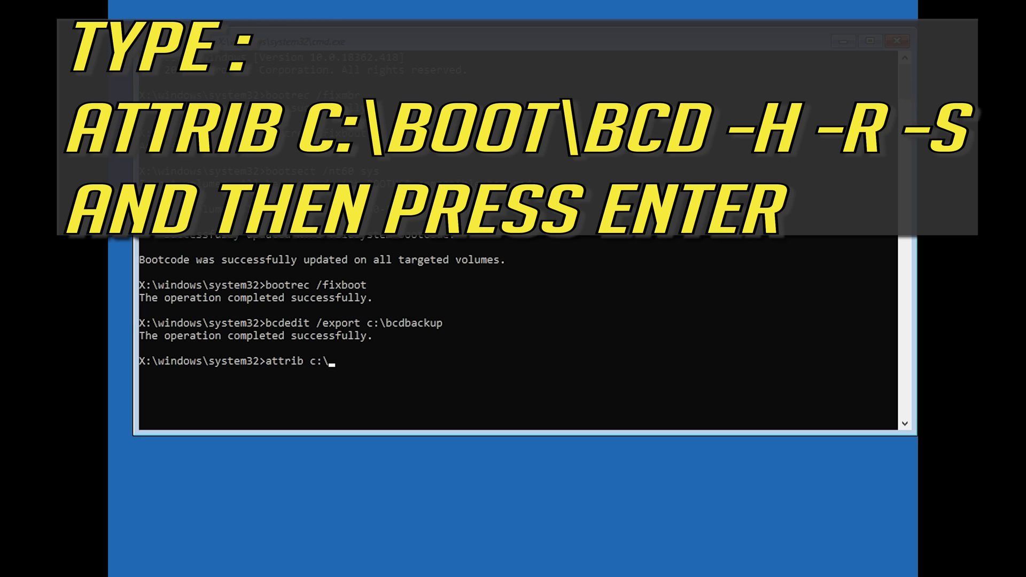
text(boot)
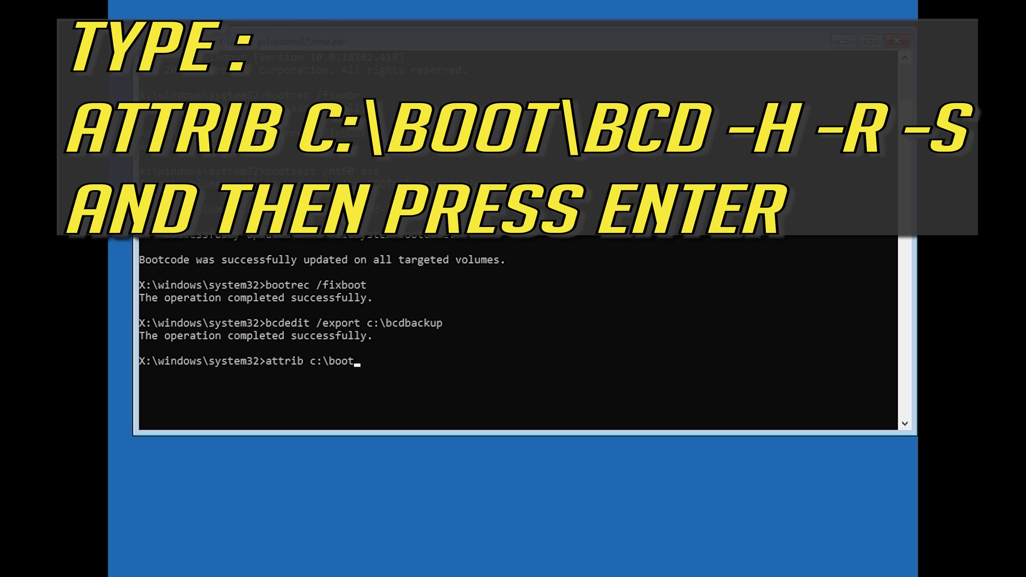
text(\b)
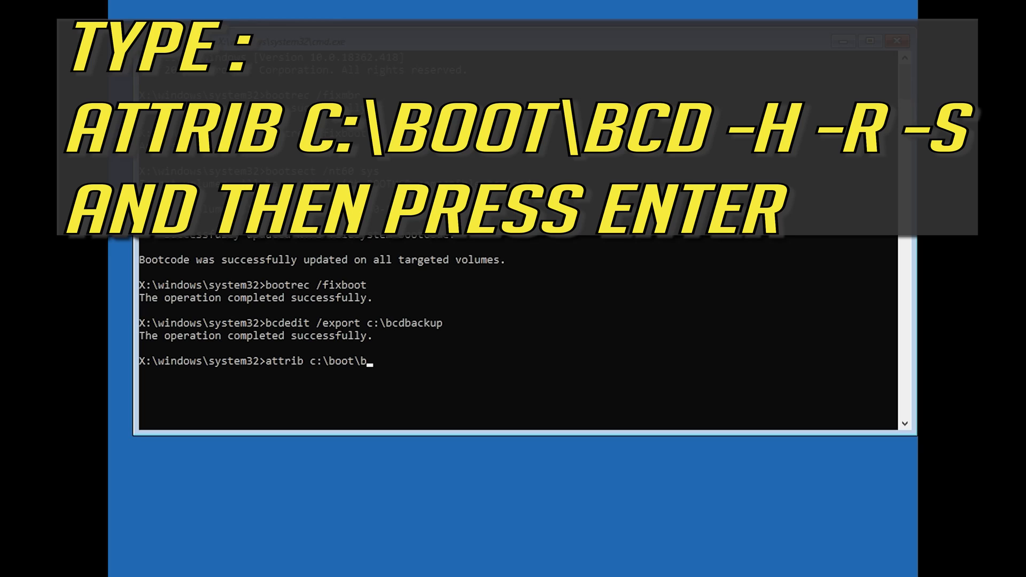
text(cd)
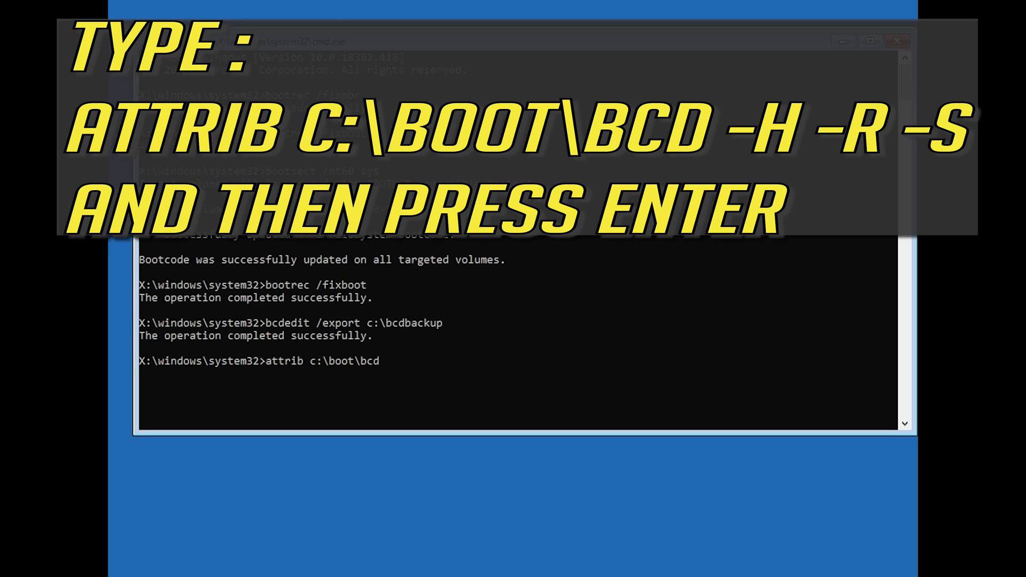
text(-)
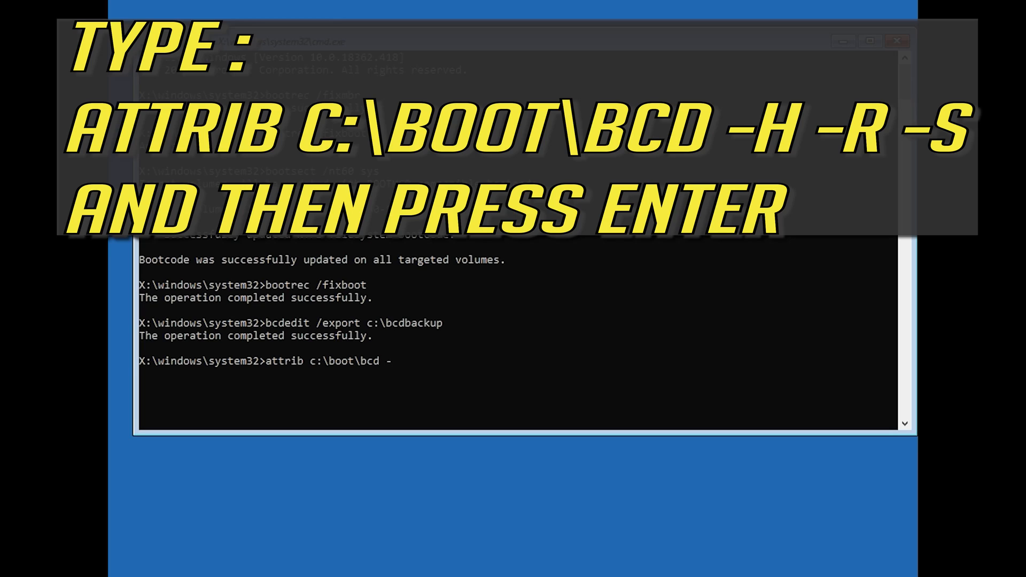
text(-h -)
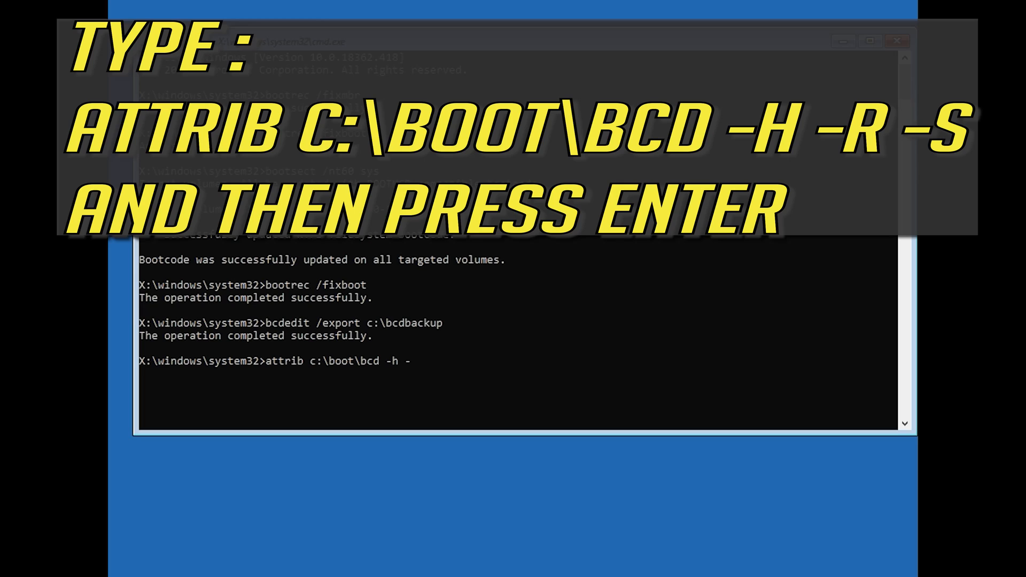
text(r -)
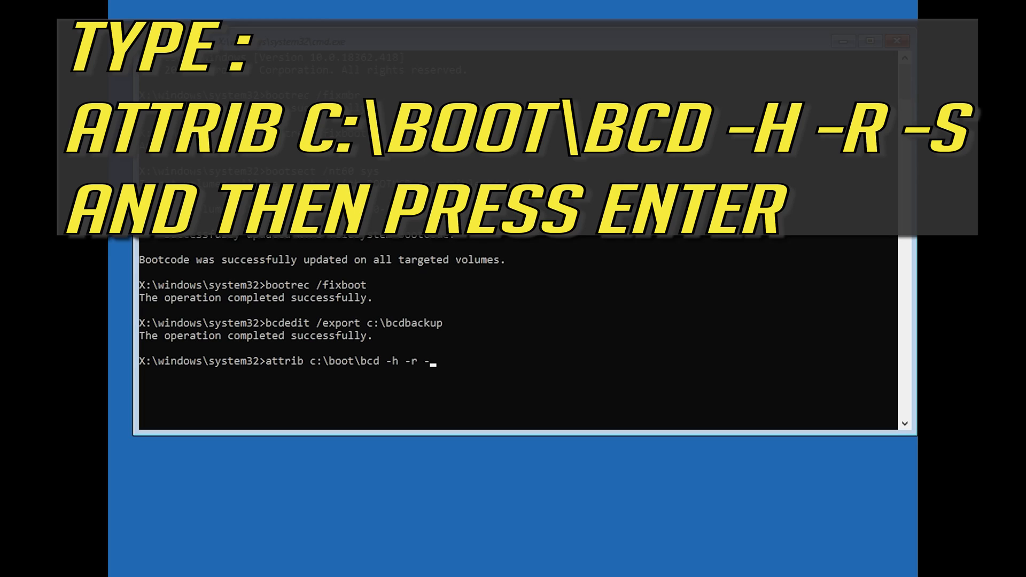
text(s)
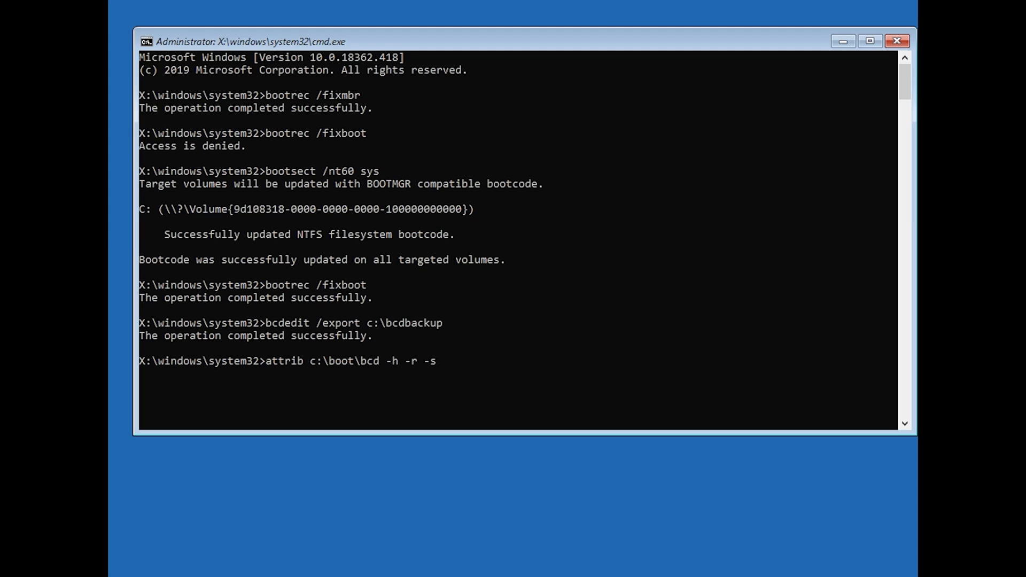
key(Return)
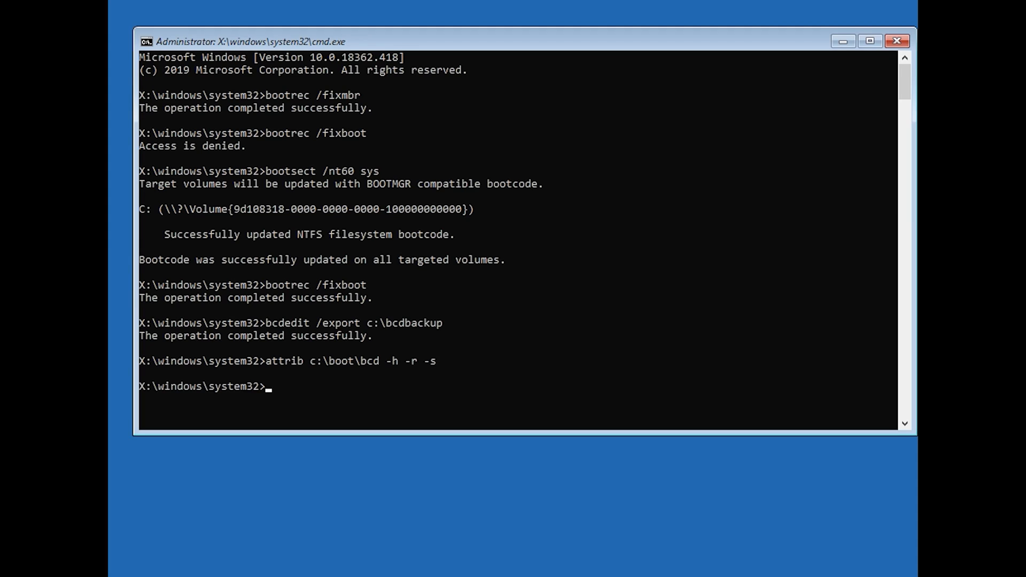
Run ren c:\boot\bcd bcd.old to rename the boot configuration file
text(re)
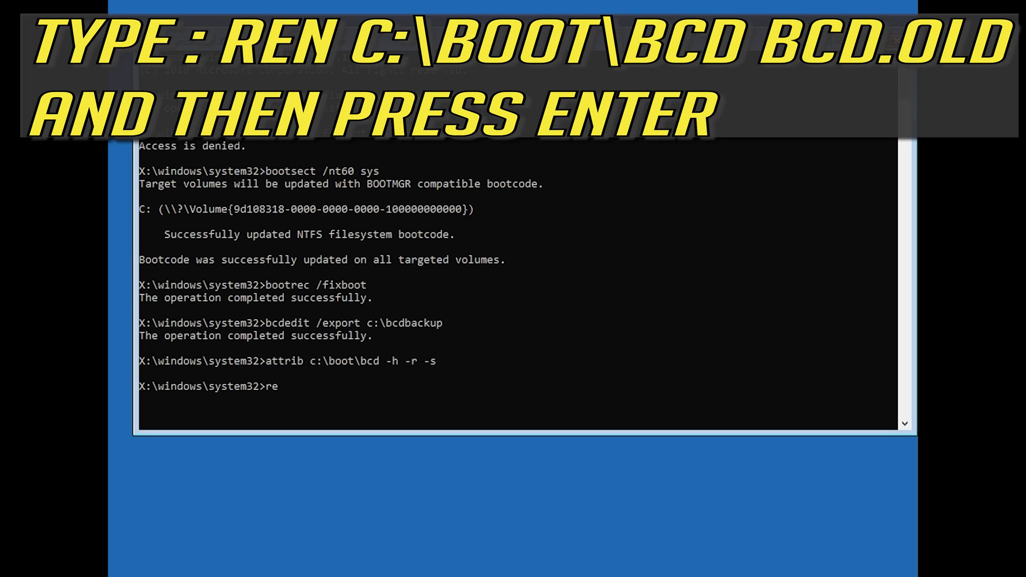
text(n c)
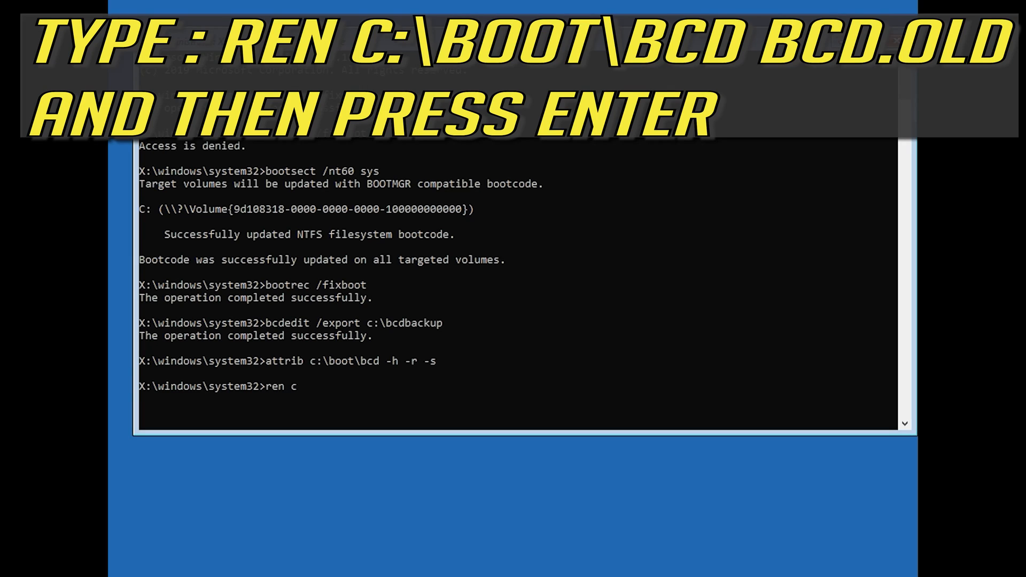
text(:)
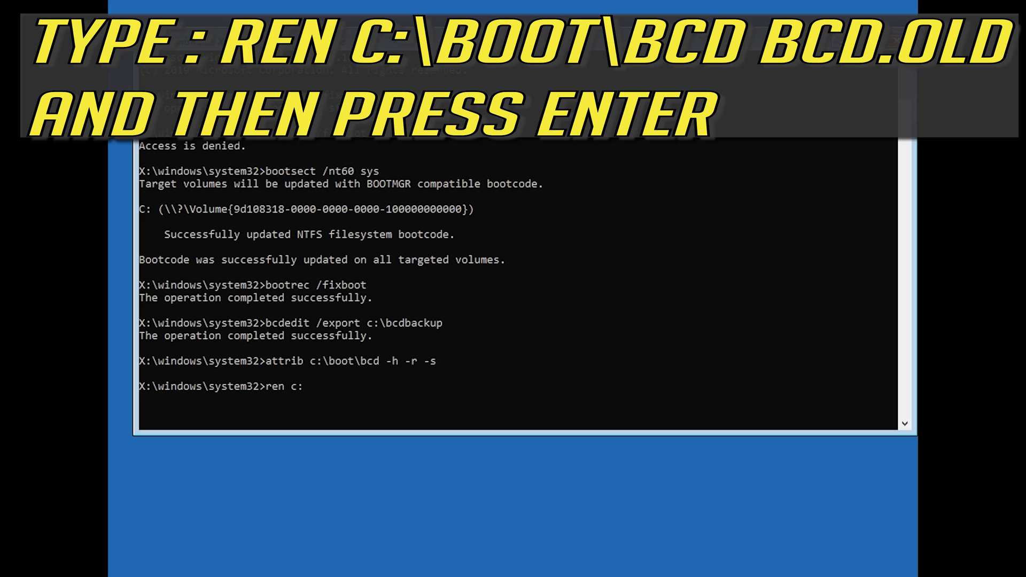
text(\boot)
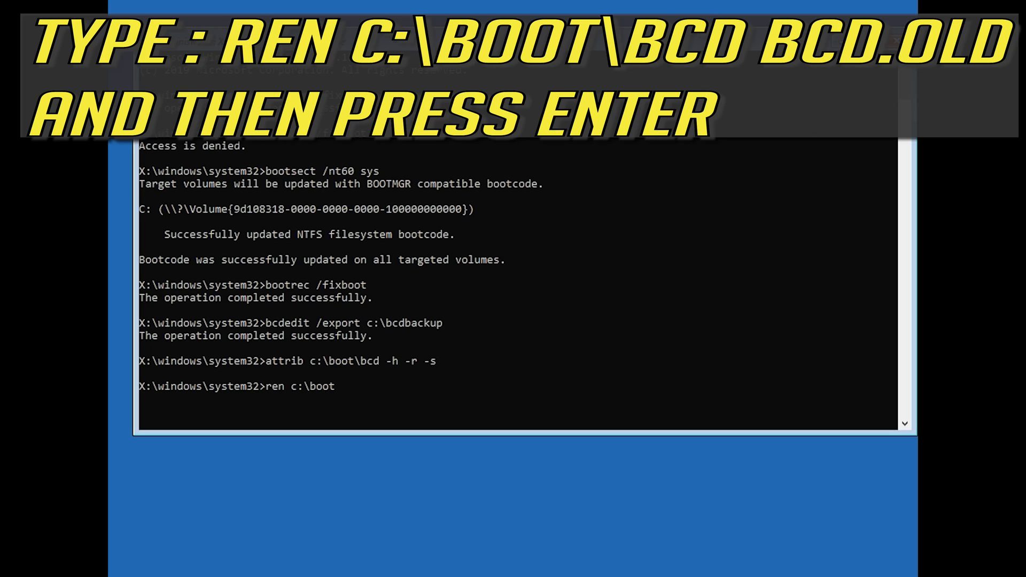
text(\)
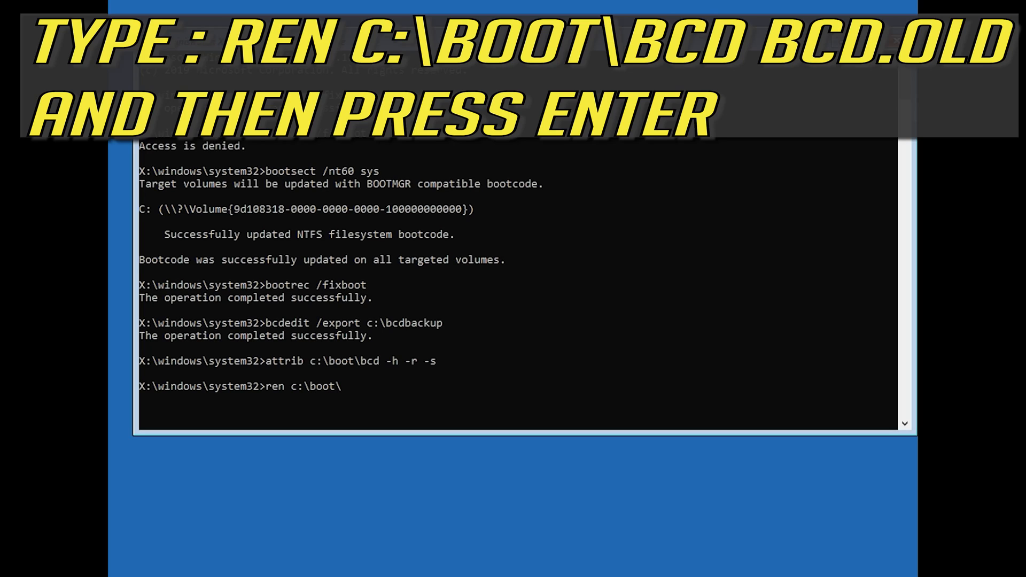
text(bcd)
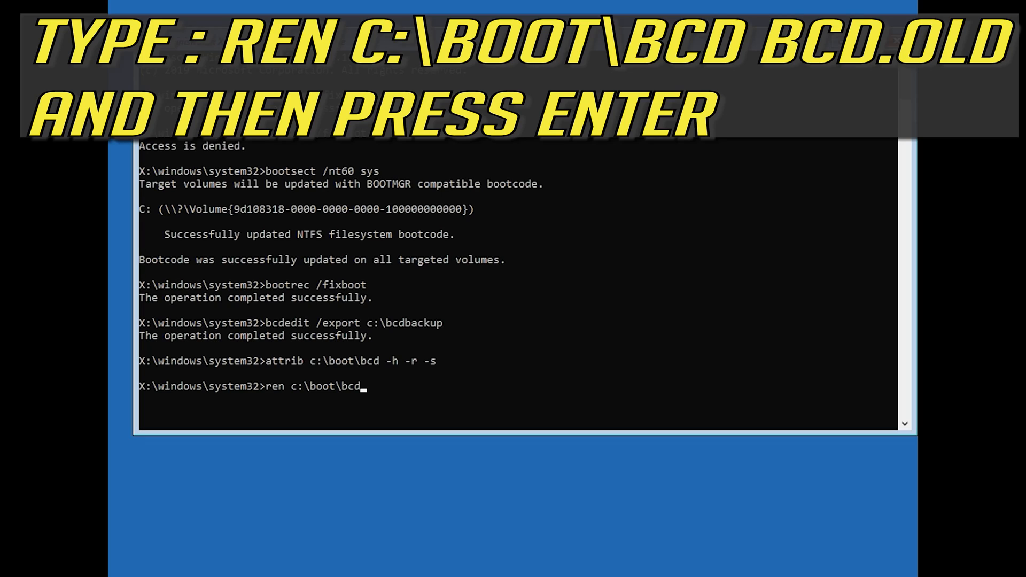
text(bc)
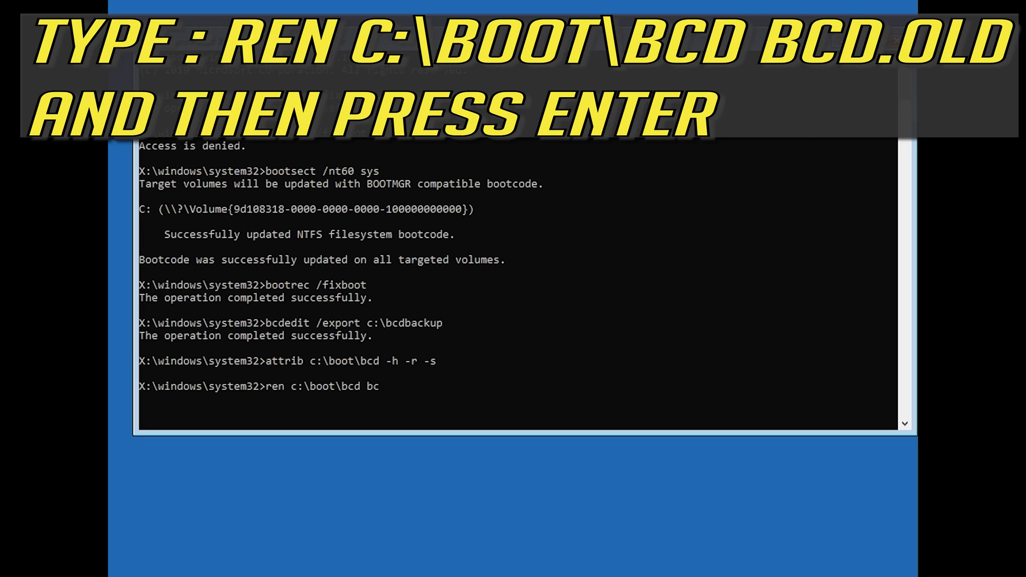
text(d.old)
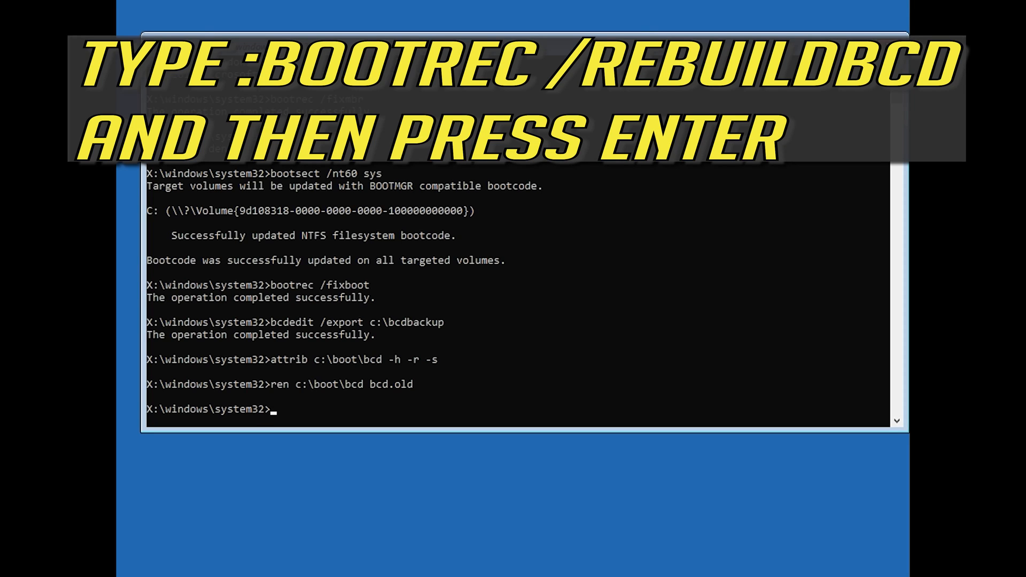
Run bootrec /rebuildbcd and answer Y to add D:\Windows to the boot list
text(boot)
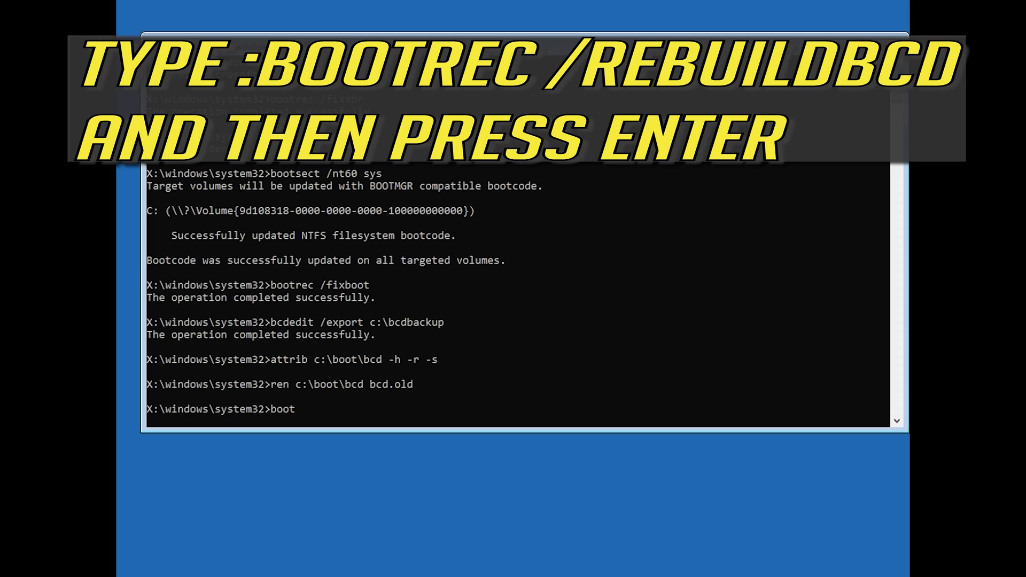
text(rec)
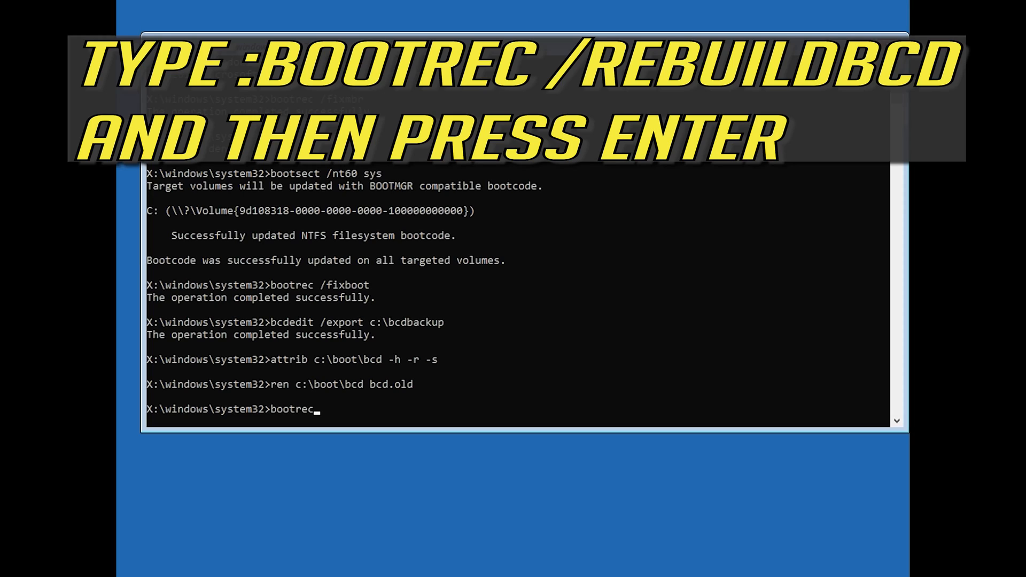
text(/)
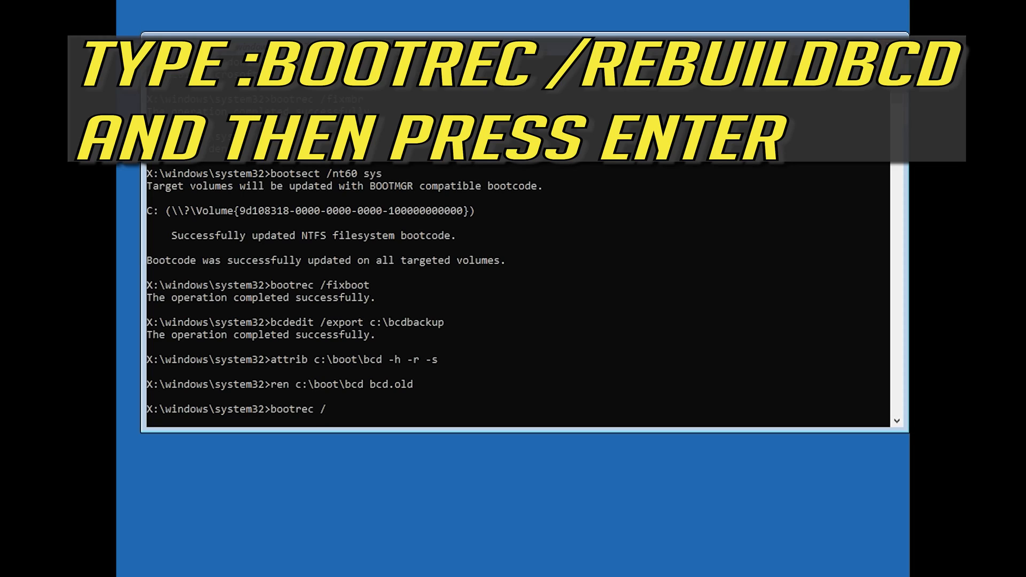
text(rebuild)
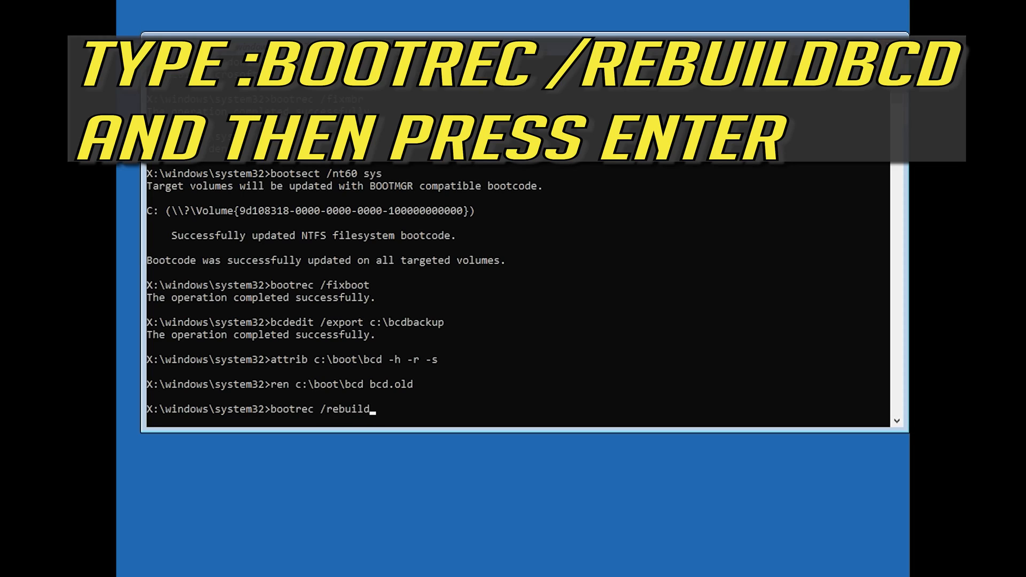
text(bcd)
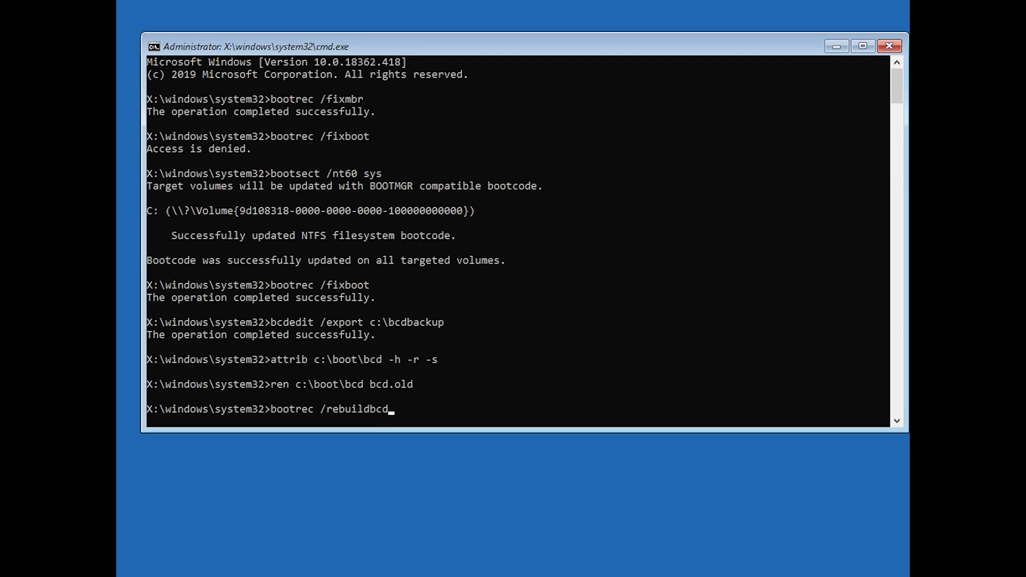
key(Return)
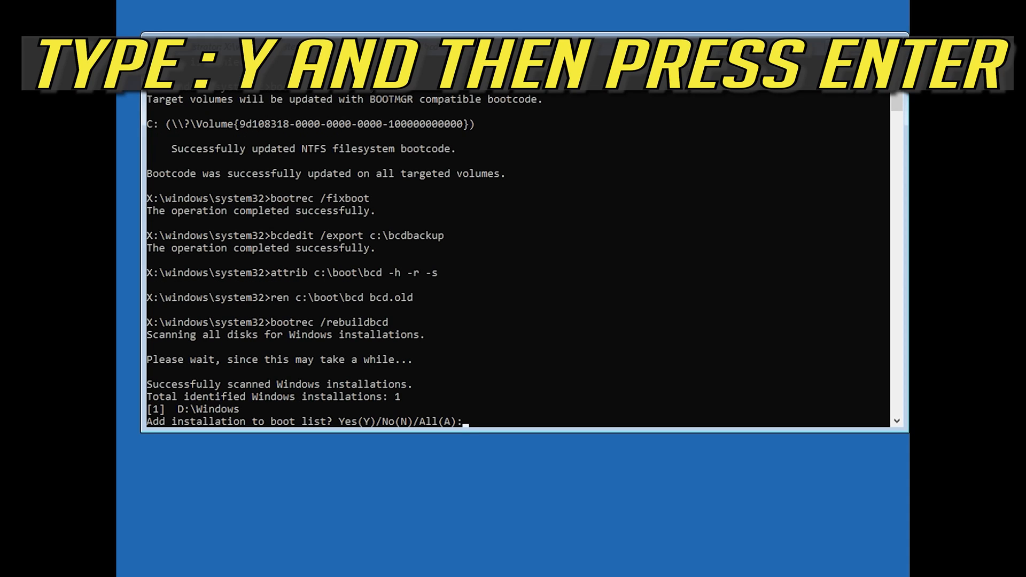
text(y)
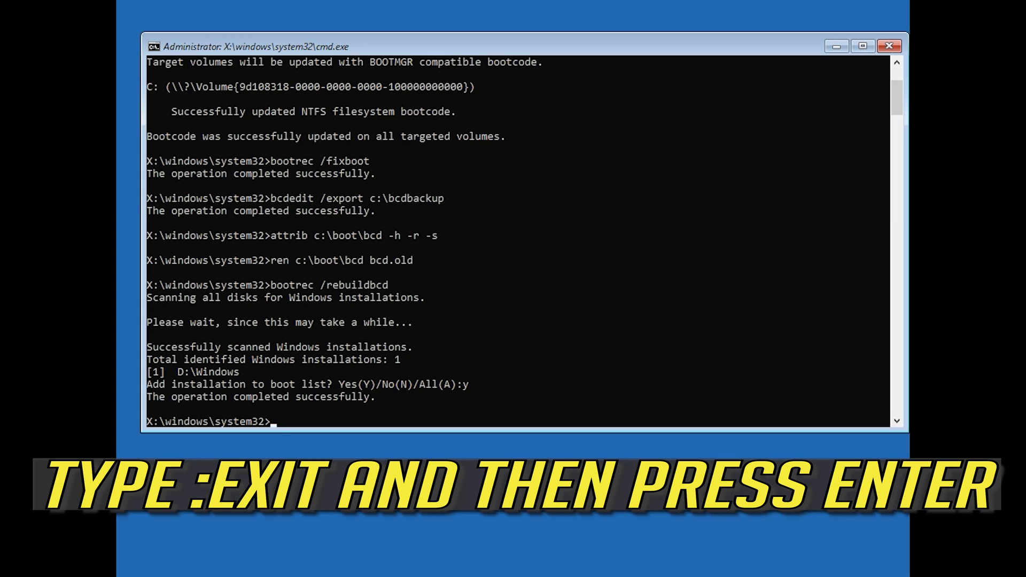
Leave the shell with exit so the Choose an option menu returns
text(exit)
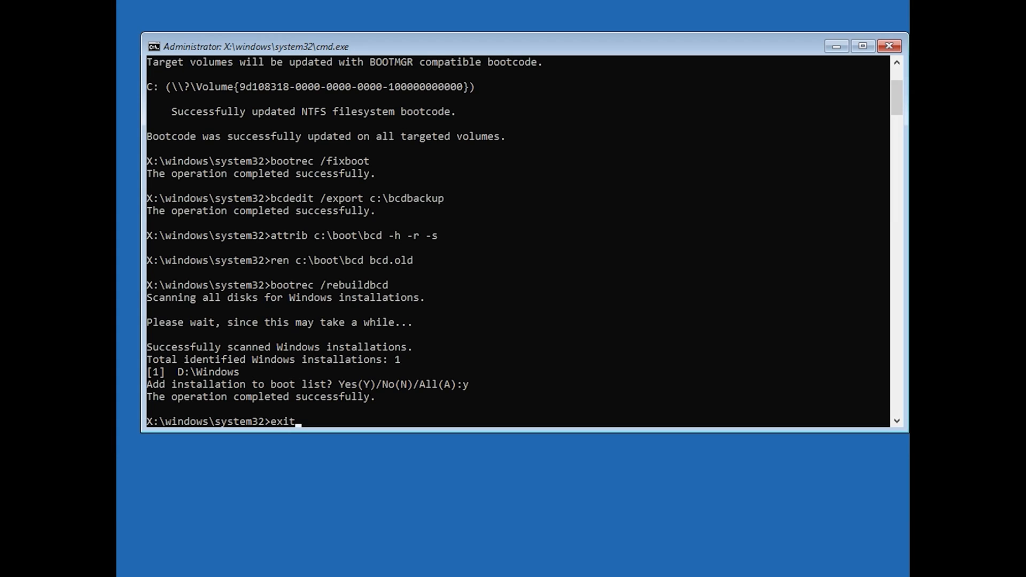
key(Return)
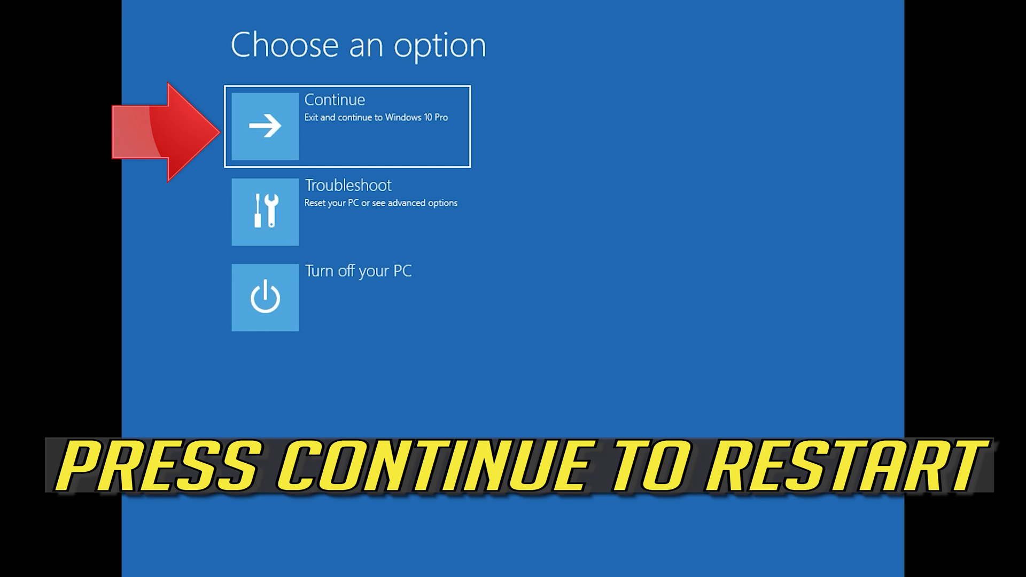
mouse_move(636, 132)
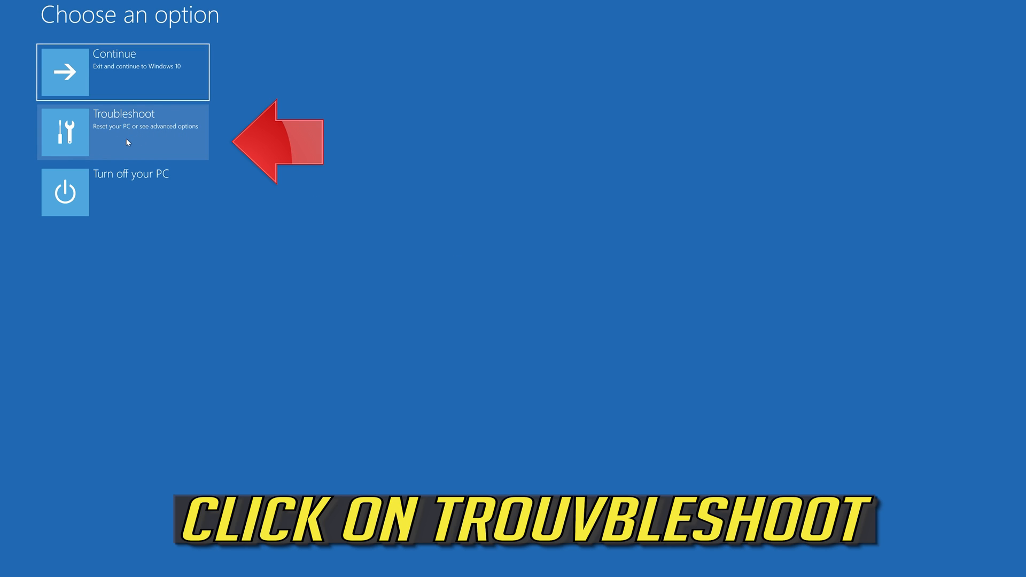
Go through Troubleshoot and Advanced options to launch System Restore
click(123, 130)
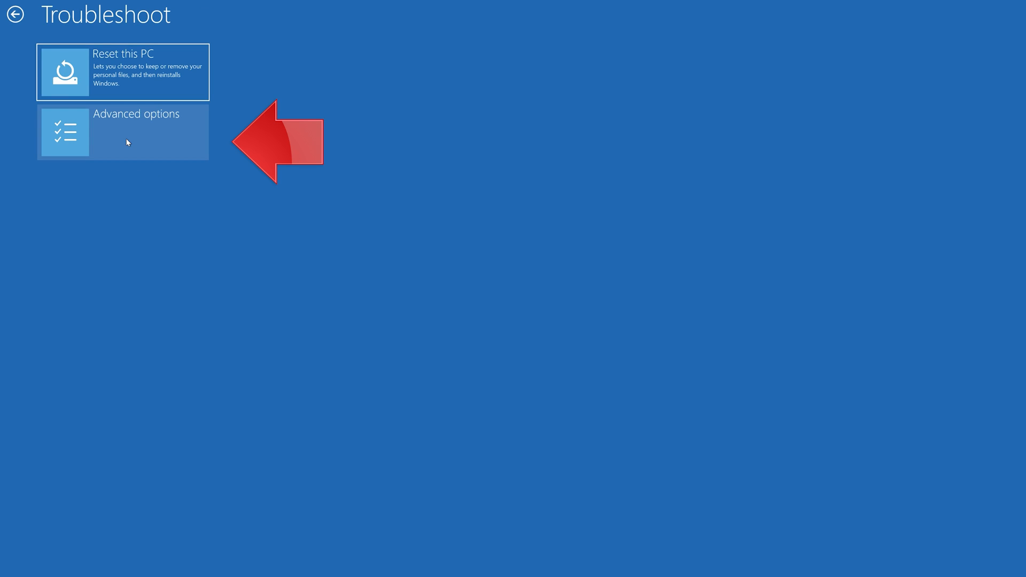
mouse_move(157, 136)
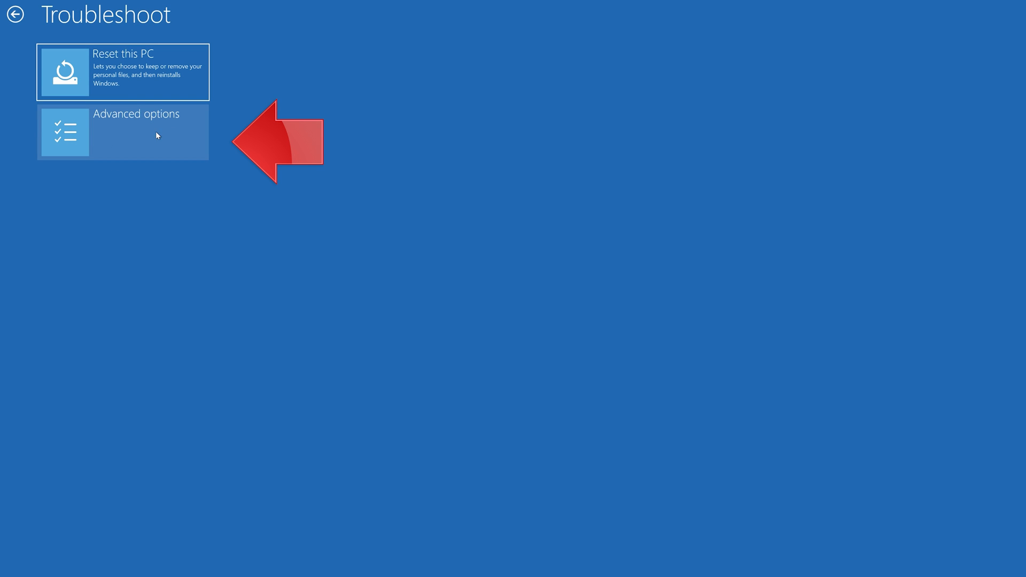
mouse_move(115, 145)
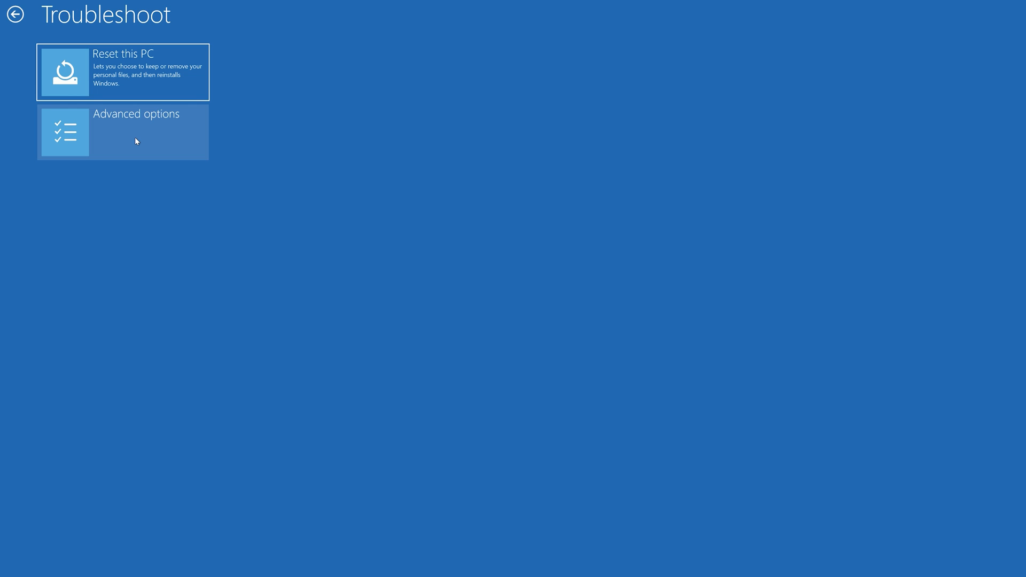
click(122, 132)
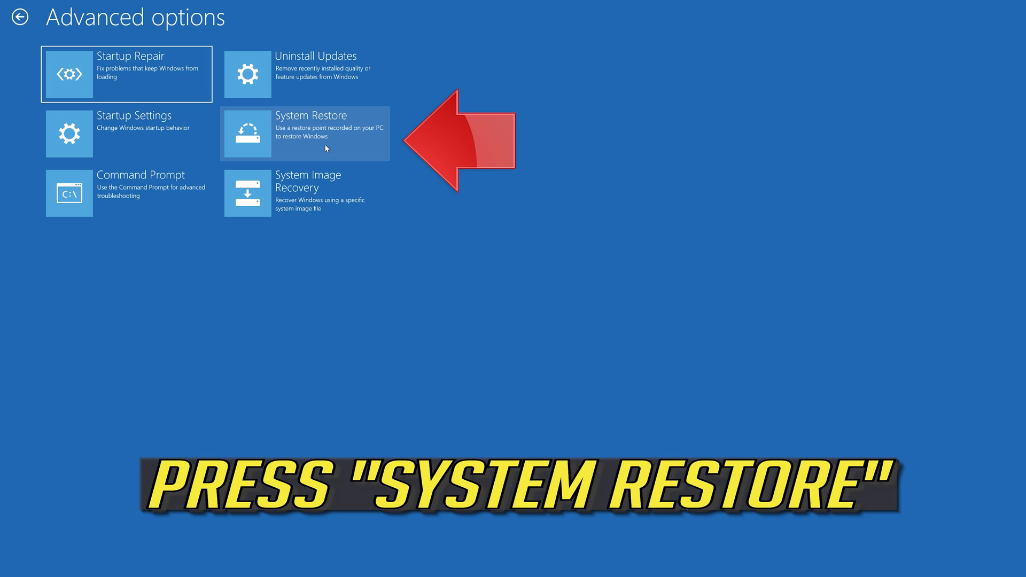
click(304, 133)
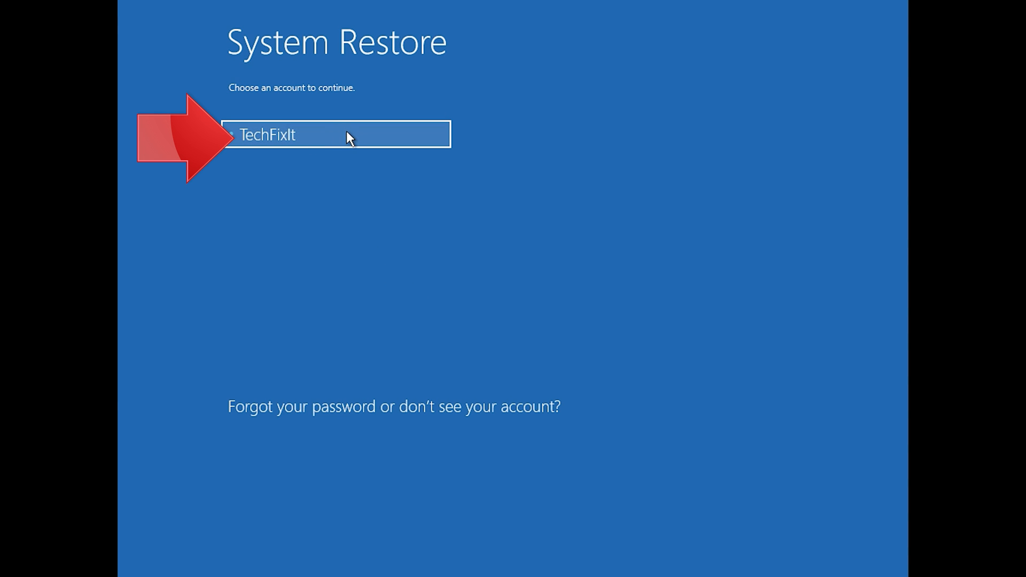
Continue as the only user account with a blank password to reach the System Restore wizard
click(336, 134)
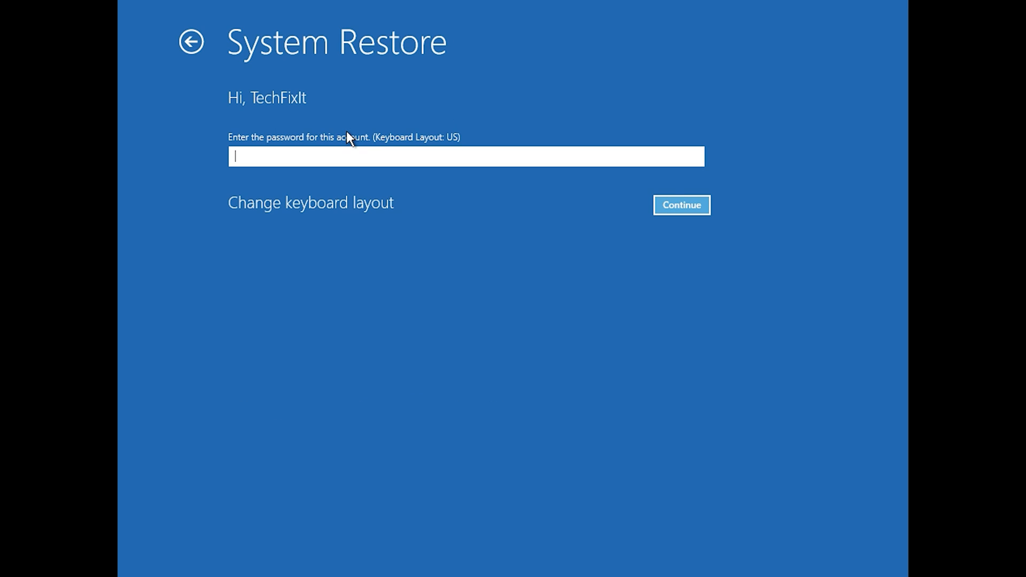
mouse_move(253, 163)
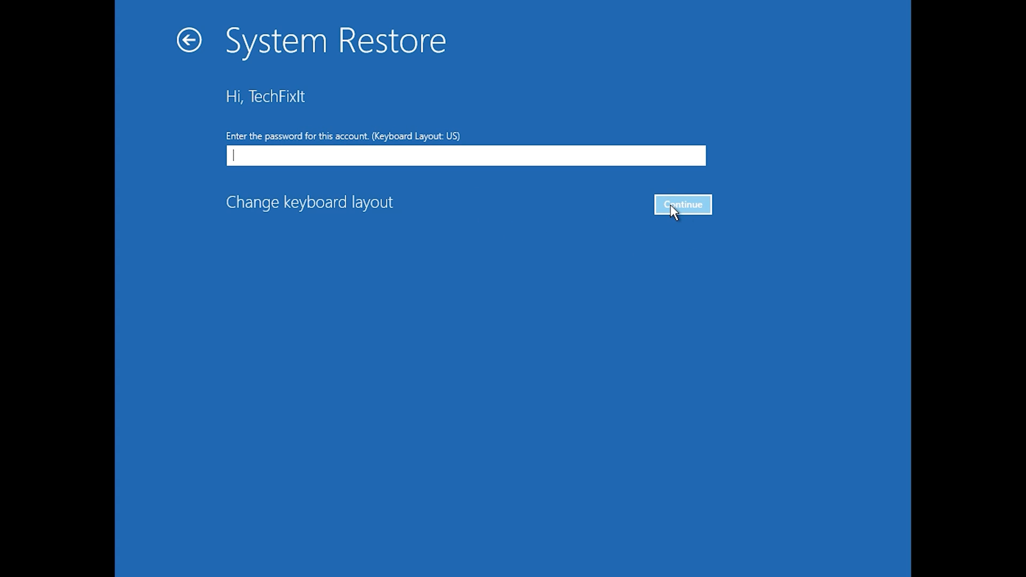
click(681, 205)
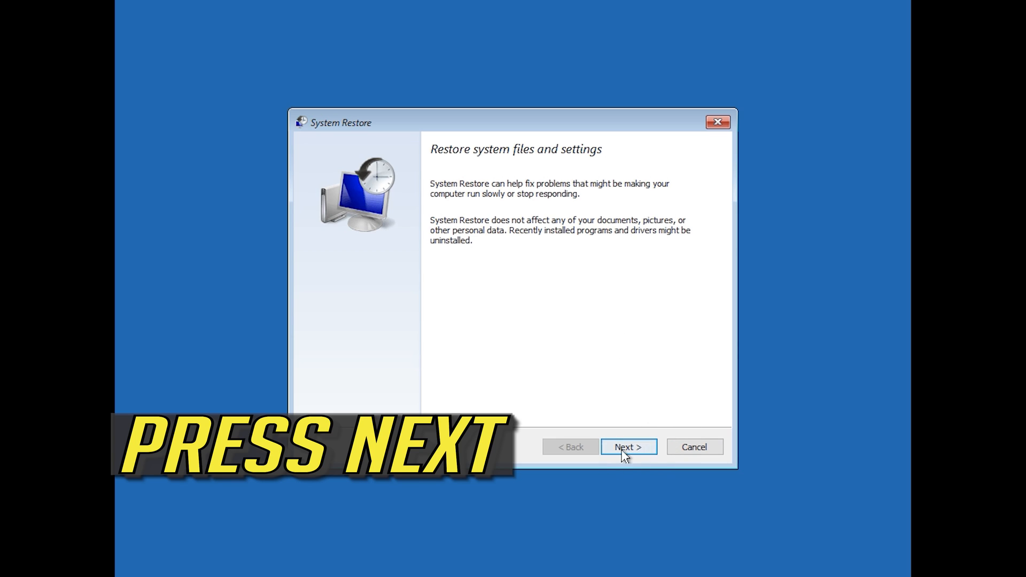
Confirm restoring to the 1/10/2020 12:21:42 AM manual restore point and accept the final warning
click(627, 447)
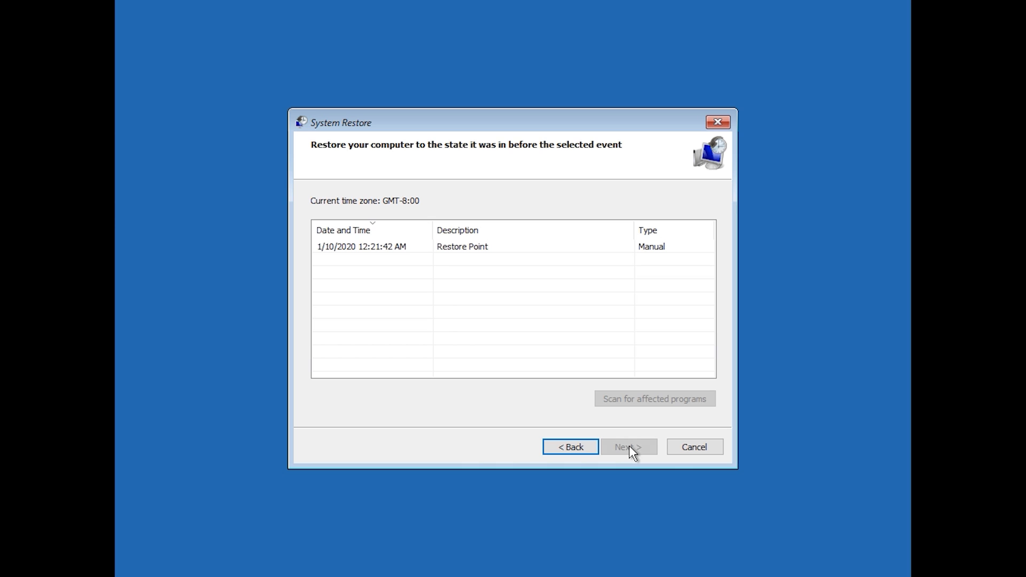
mouse_move(378, 265)
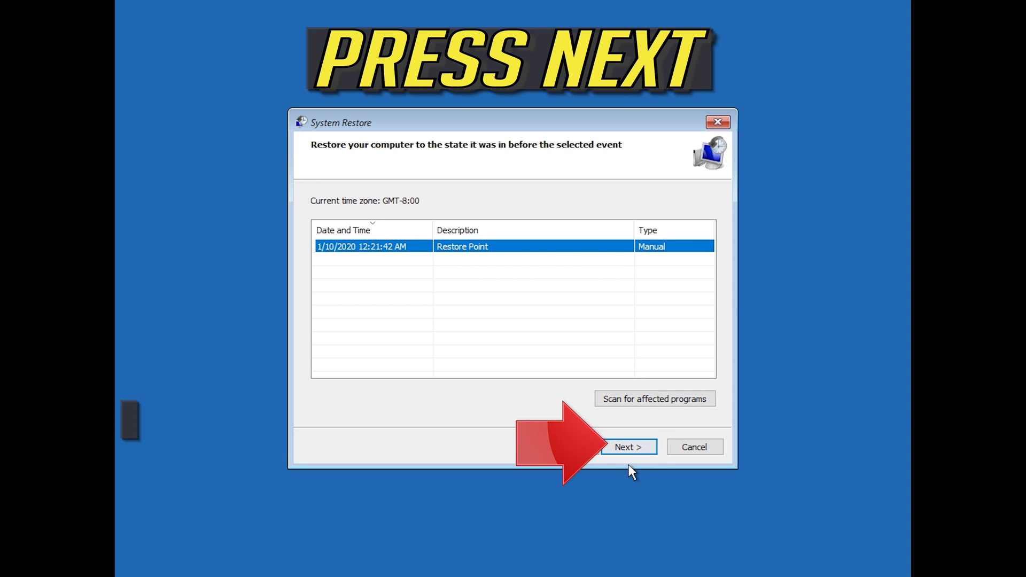
mouse_move(633, 458)
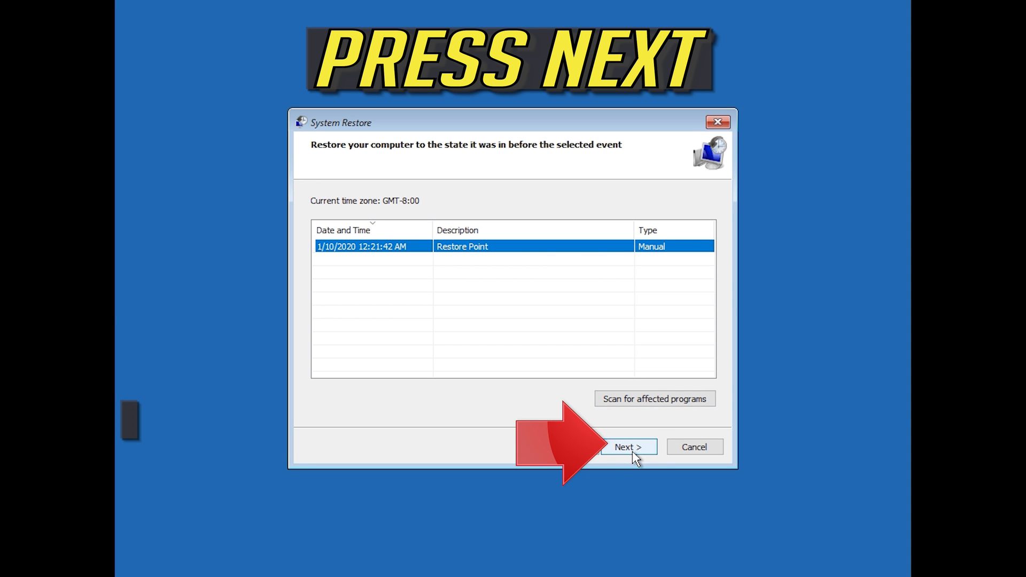
click(627, 447)
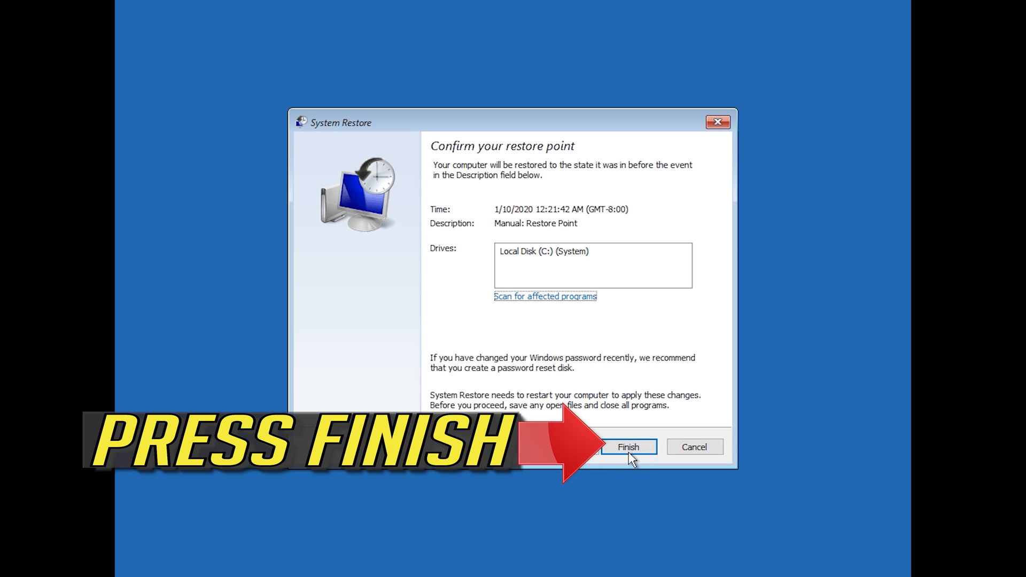
click(627, 447)
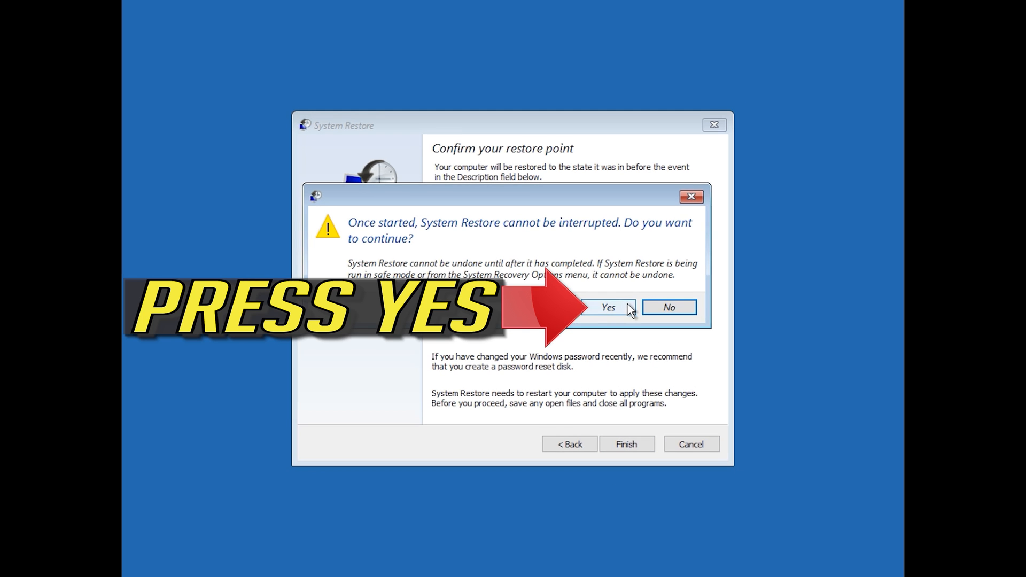
mouse_move(655, 312)
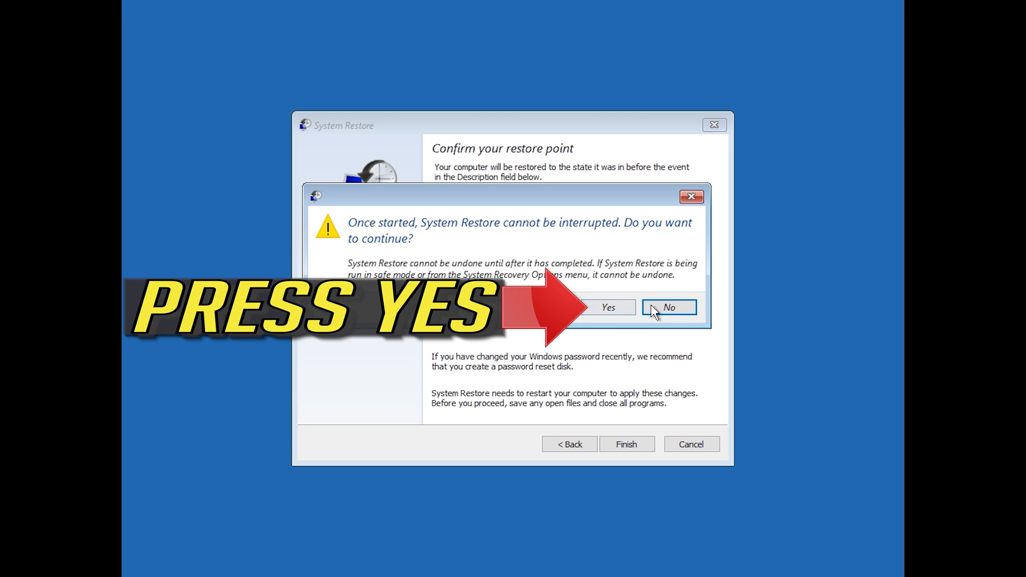
click(607, 308)
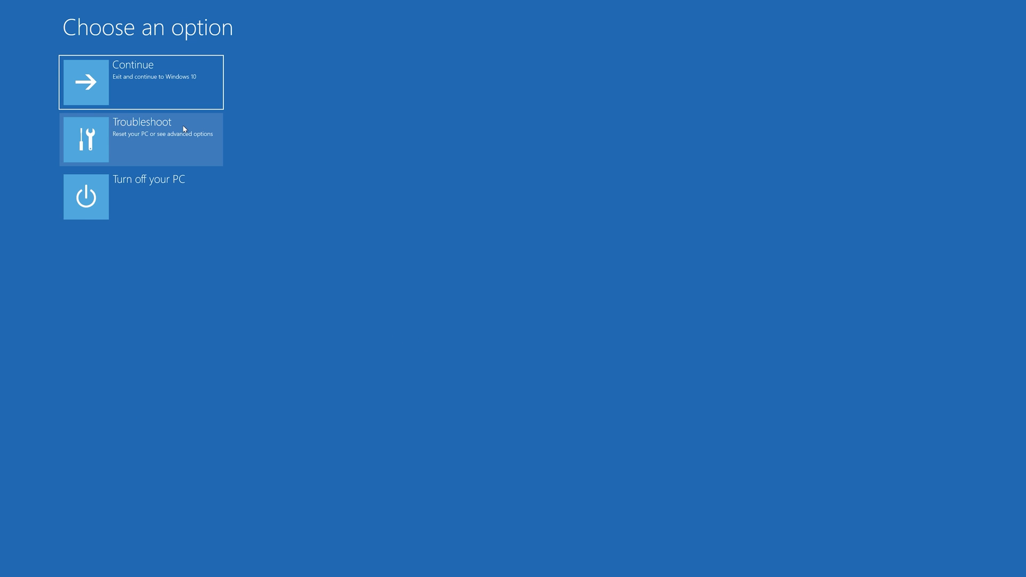
Go through Troubleshoot into Advanced options and choose Command Prompt again
click(141, 137)
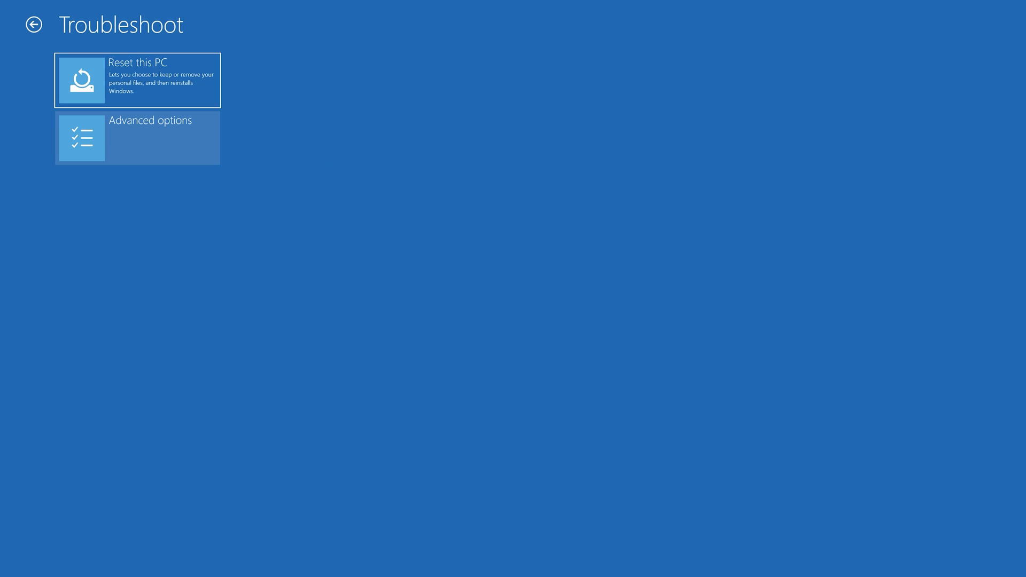
mouse_move(156, 144)
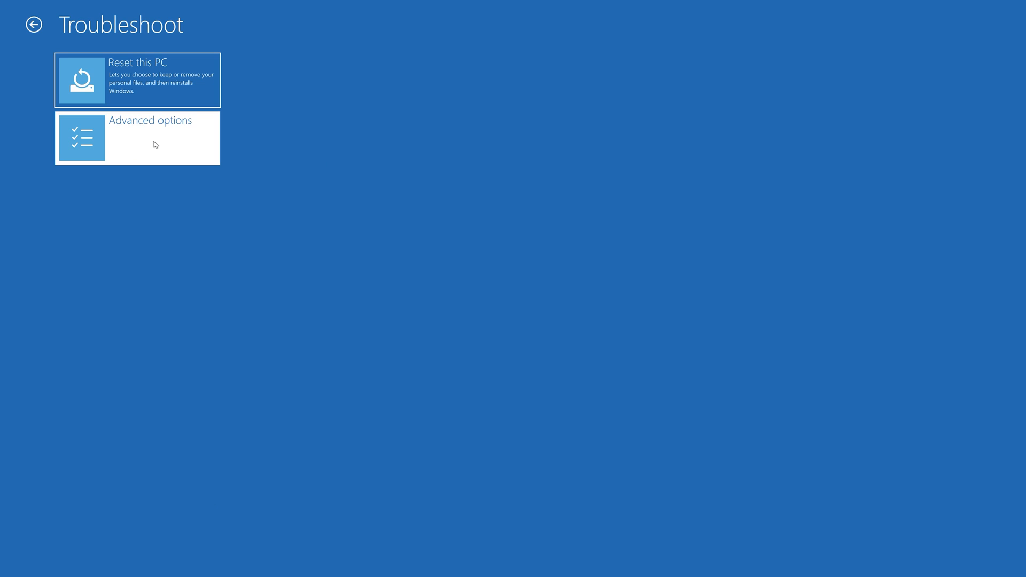
click(137, 138)
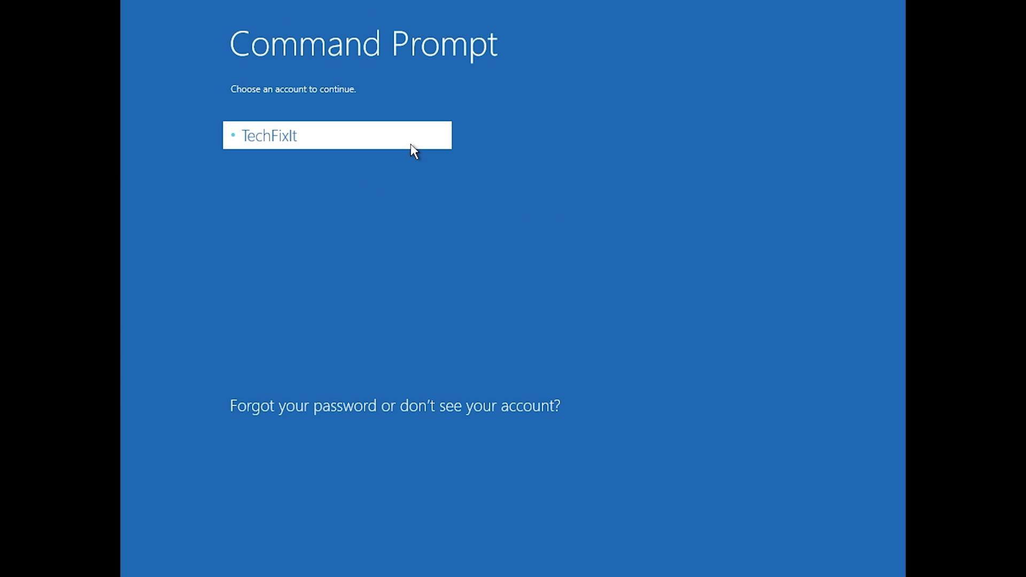
Continue as the only user account with a blank password to get an administrator command window
click(336, 135)
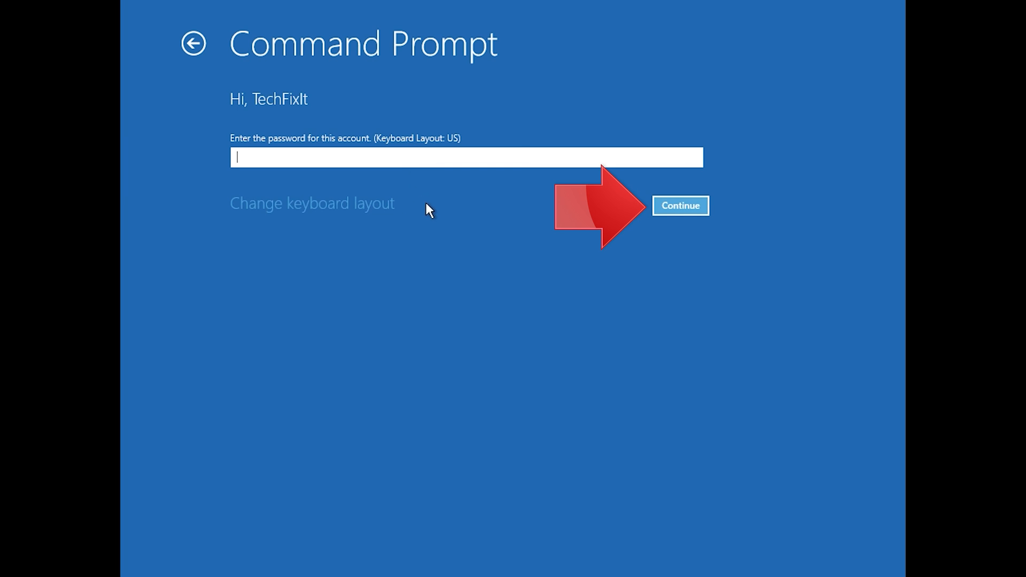
mouse_move(523, 209)
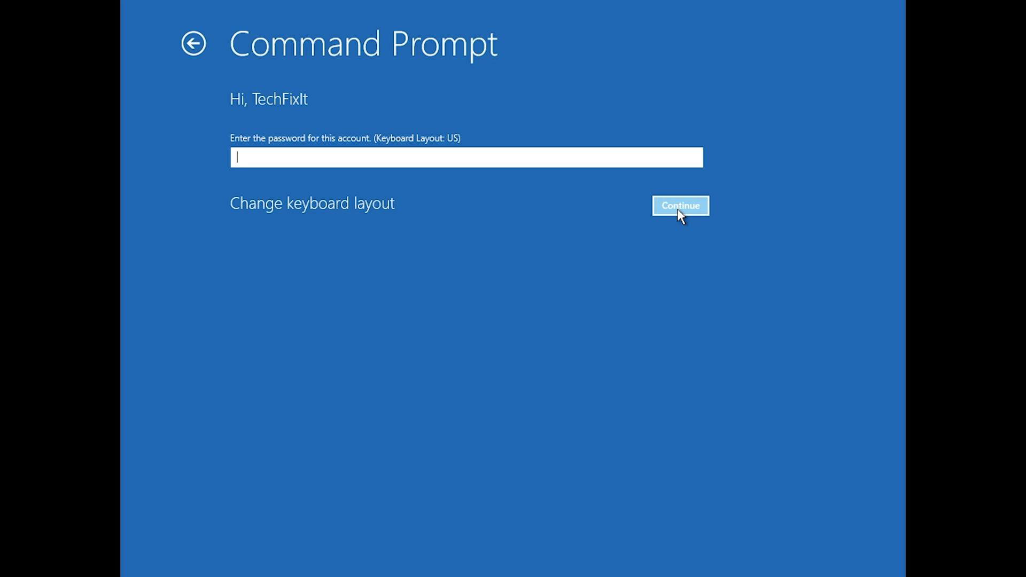
click(680, 205)
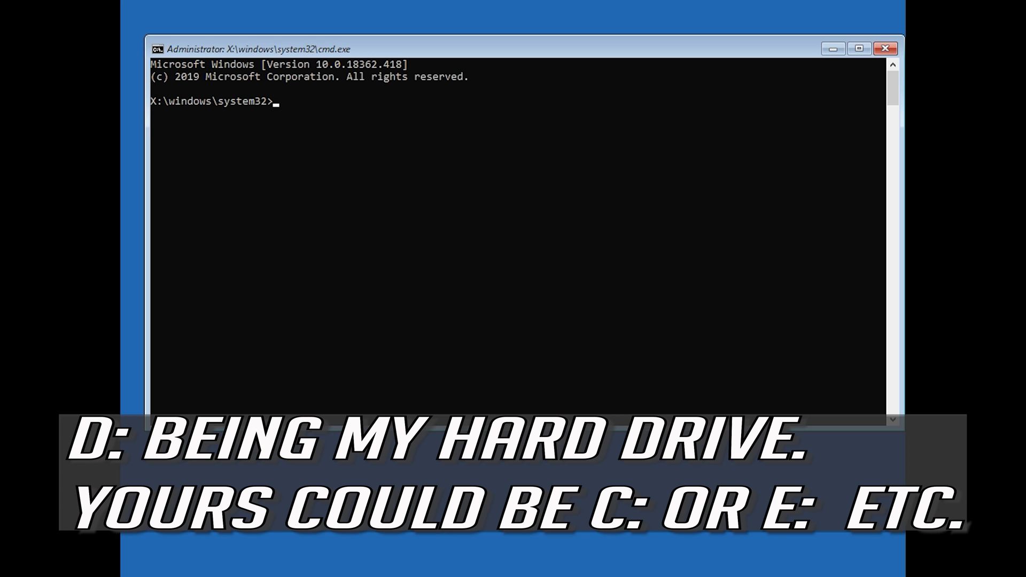
Begin a chkdsk command at the X:\windows\system32 prompt, reading chkdsk / so far
text(chkdsk)
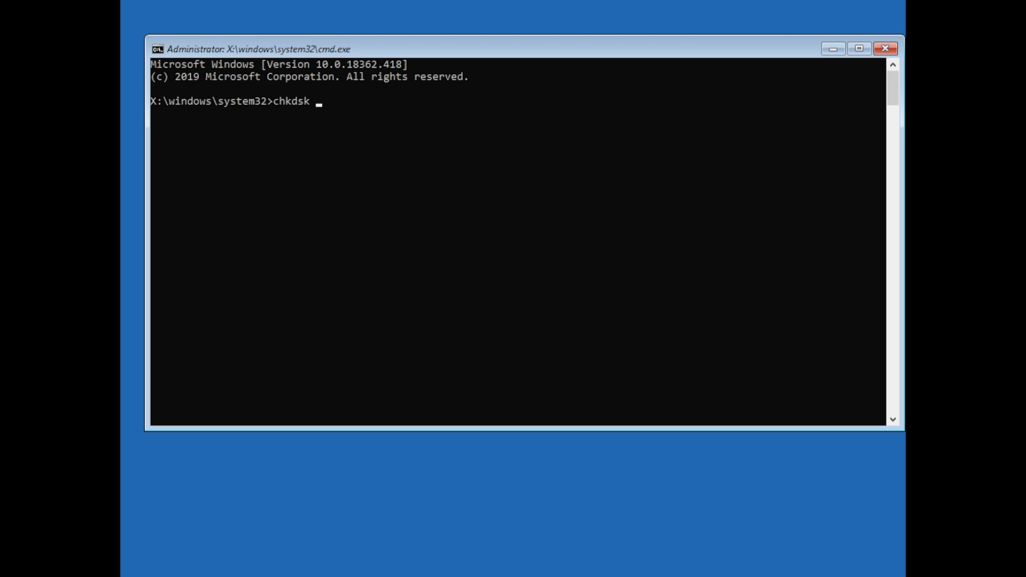
text(/)
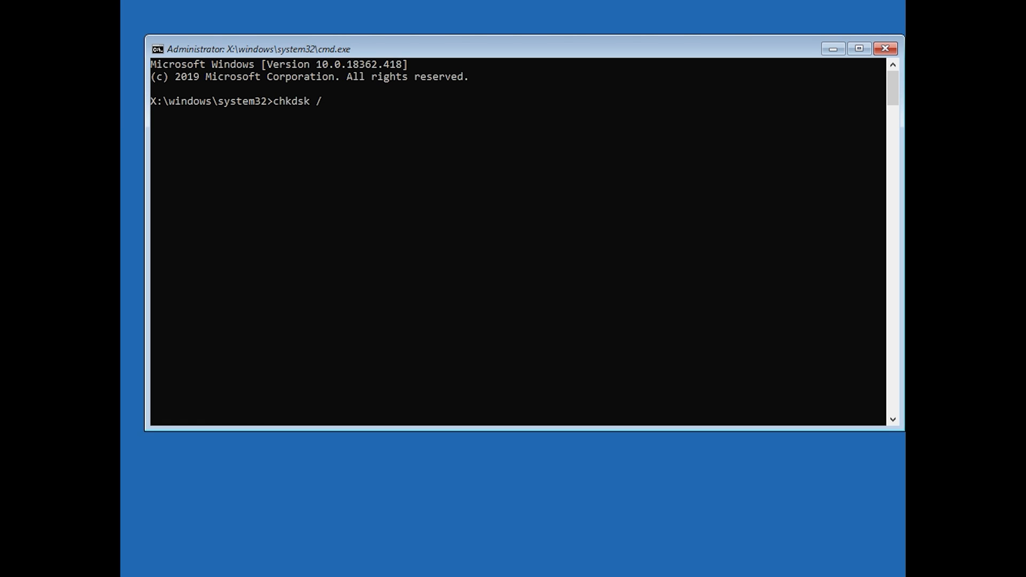